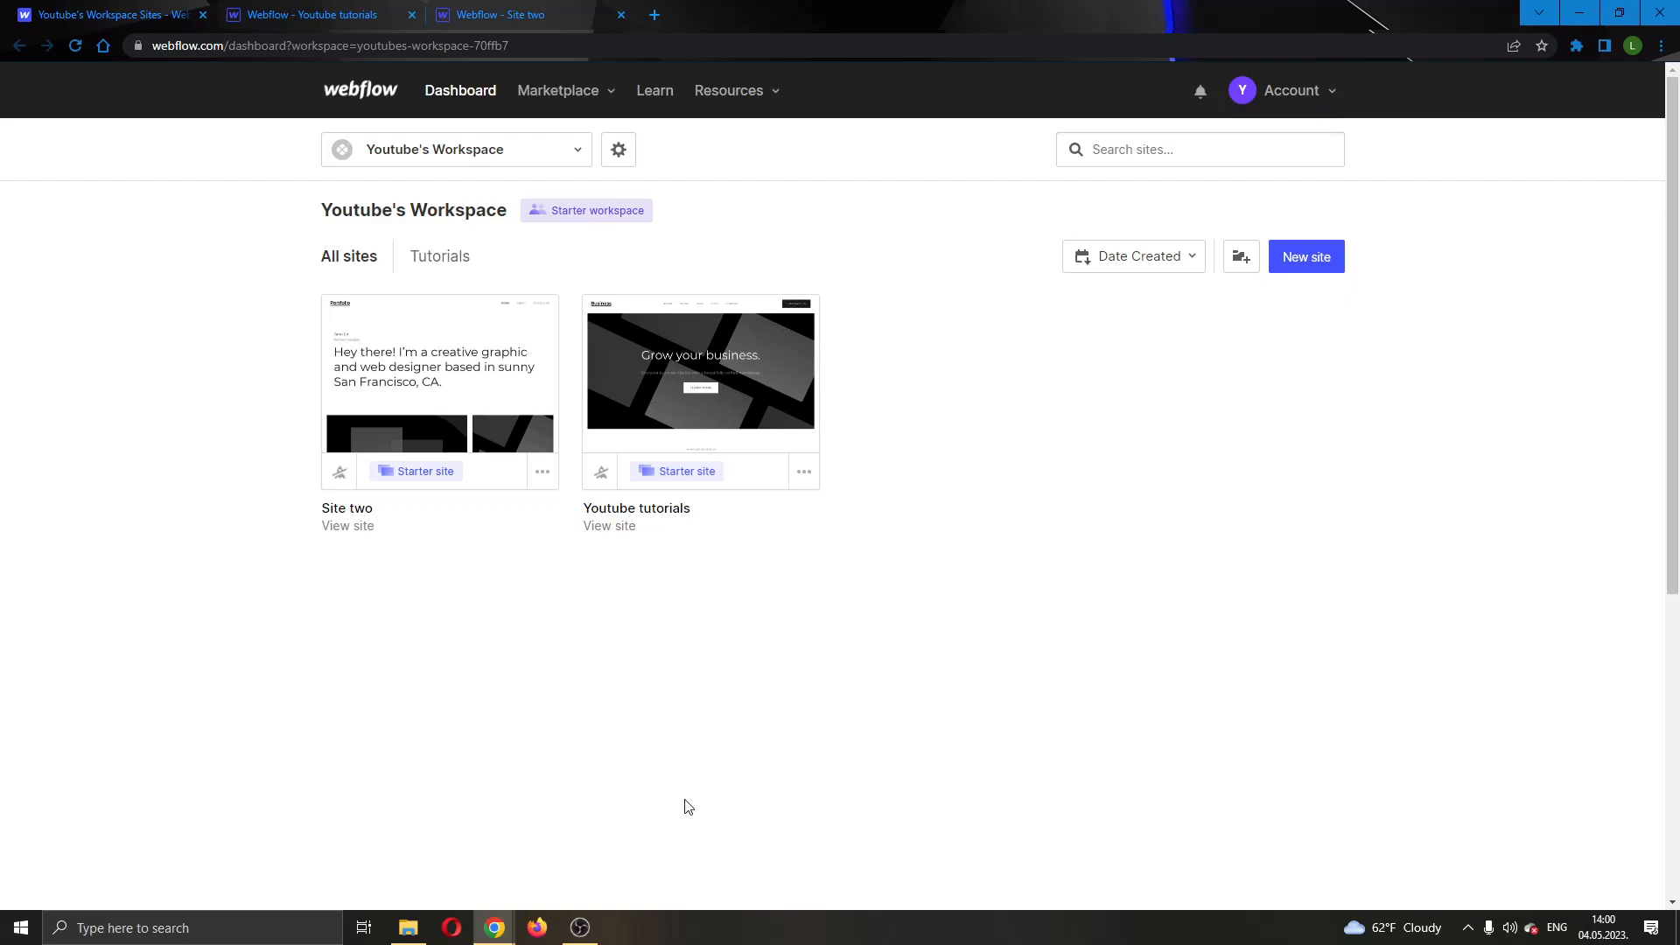
{"action": "mouse_move", "coordinate": [775, 604]}
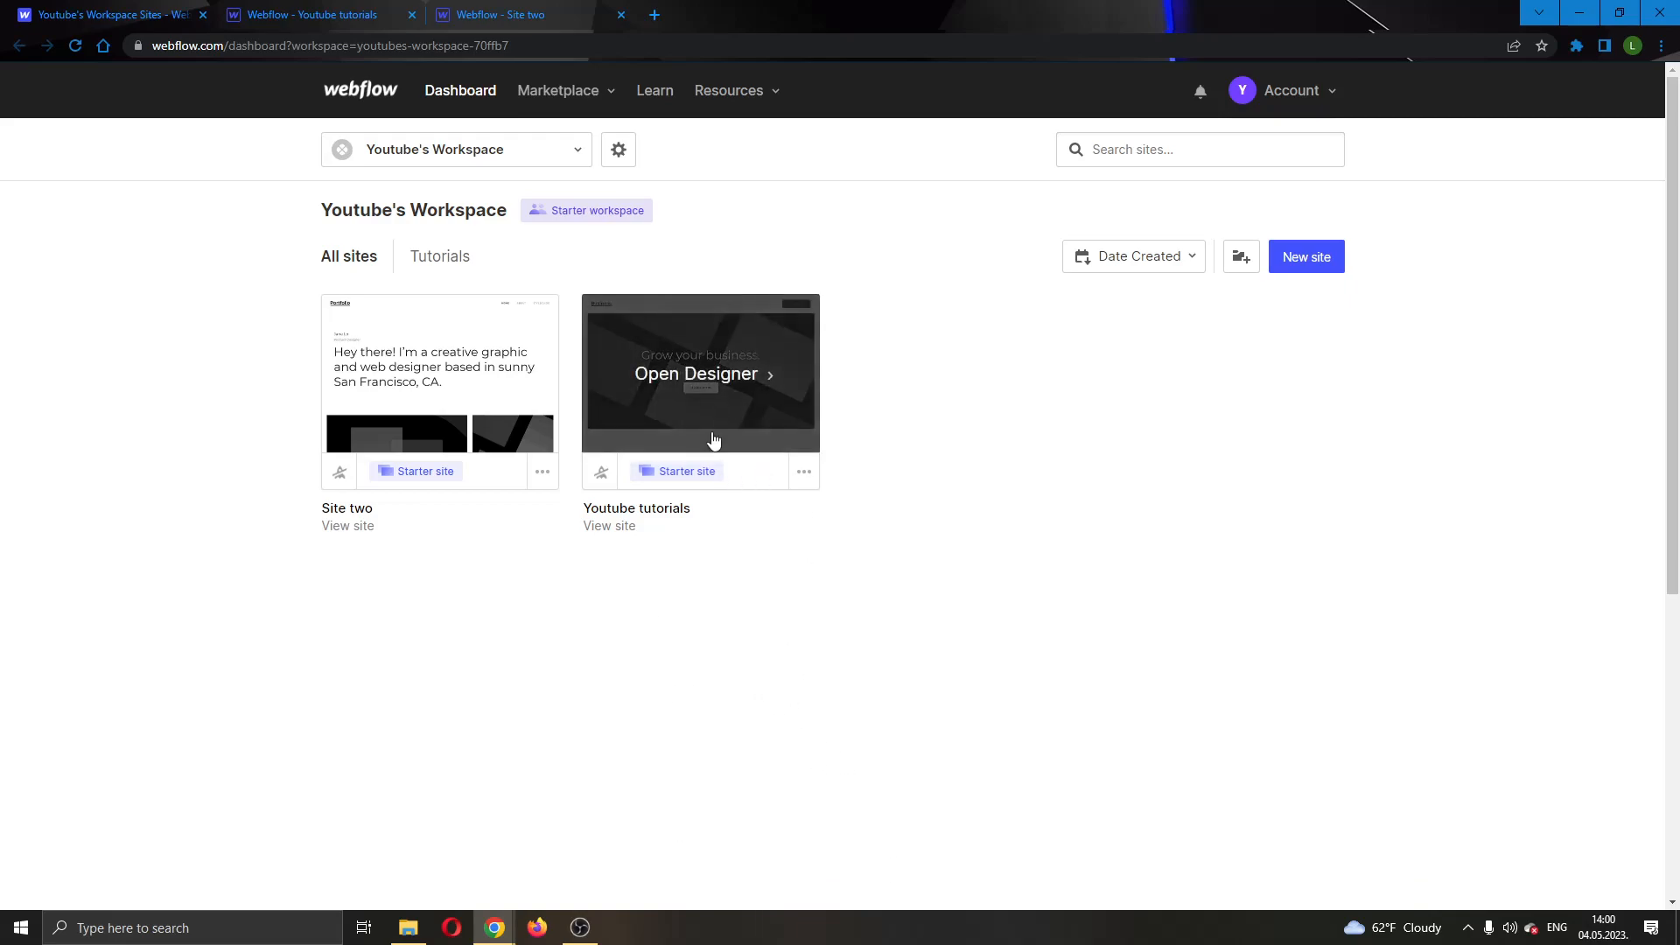
{"action": "mouse_move", "coordinate": [541, 355]}
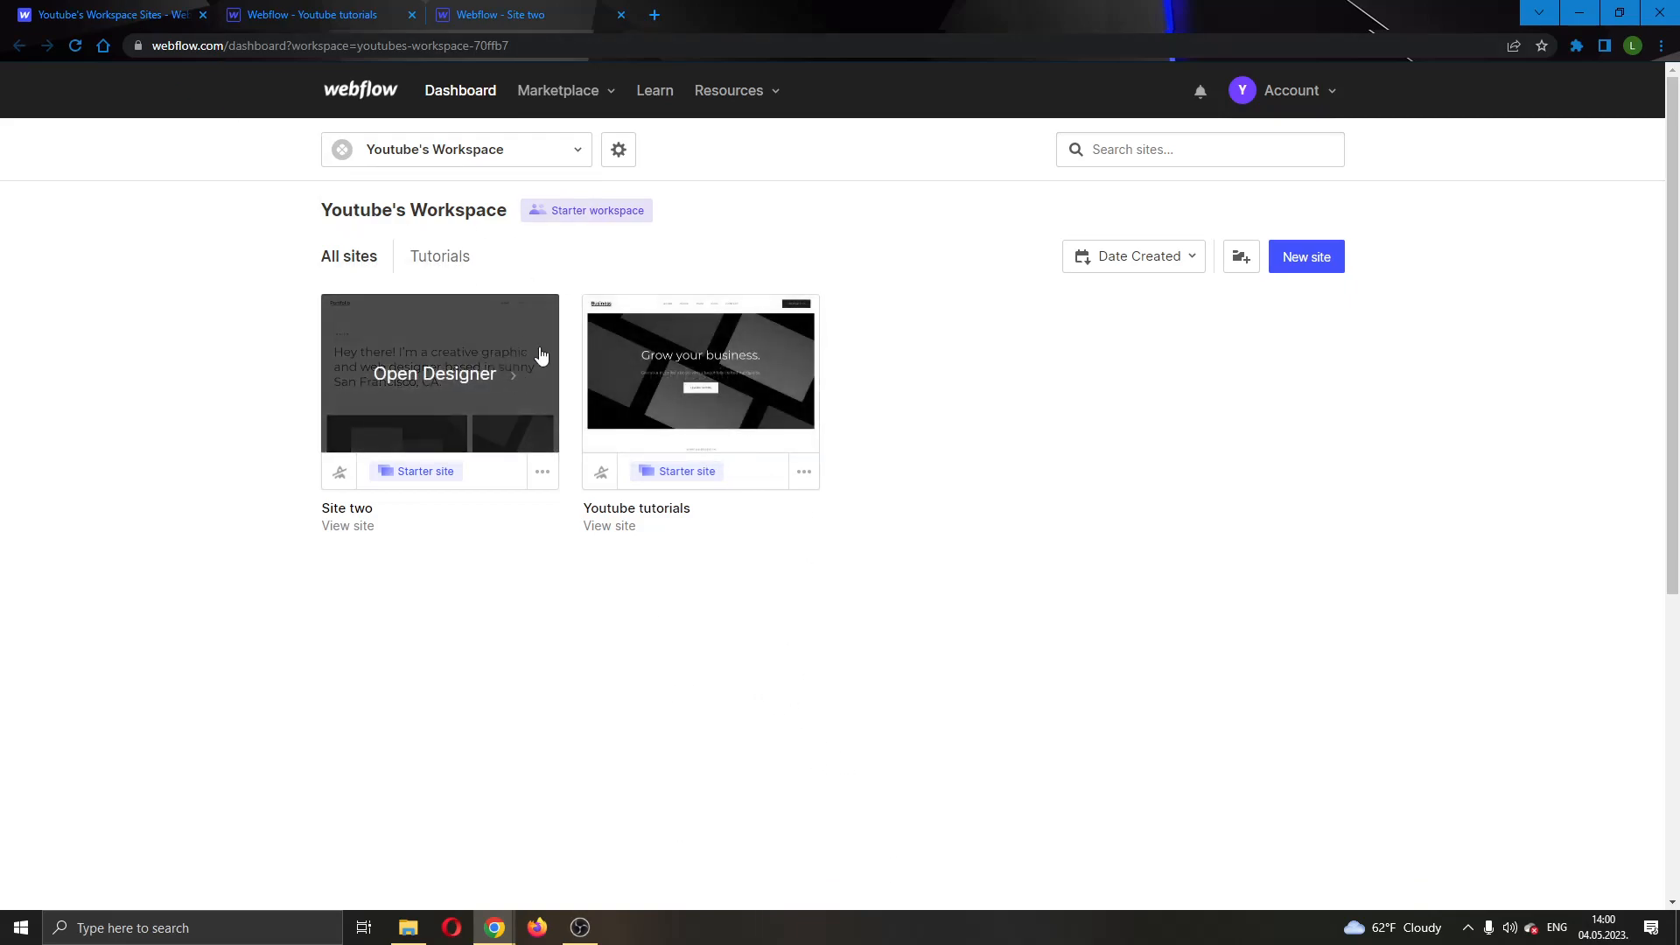
{"action": "mouse_move", "coordinate": [789, 740]}
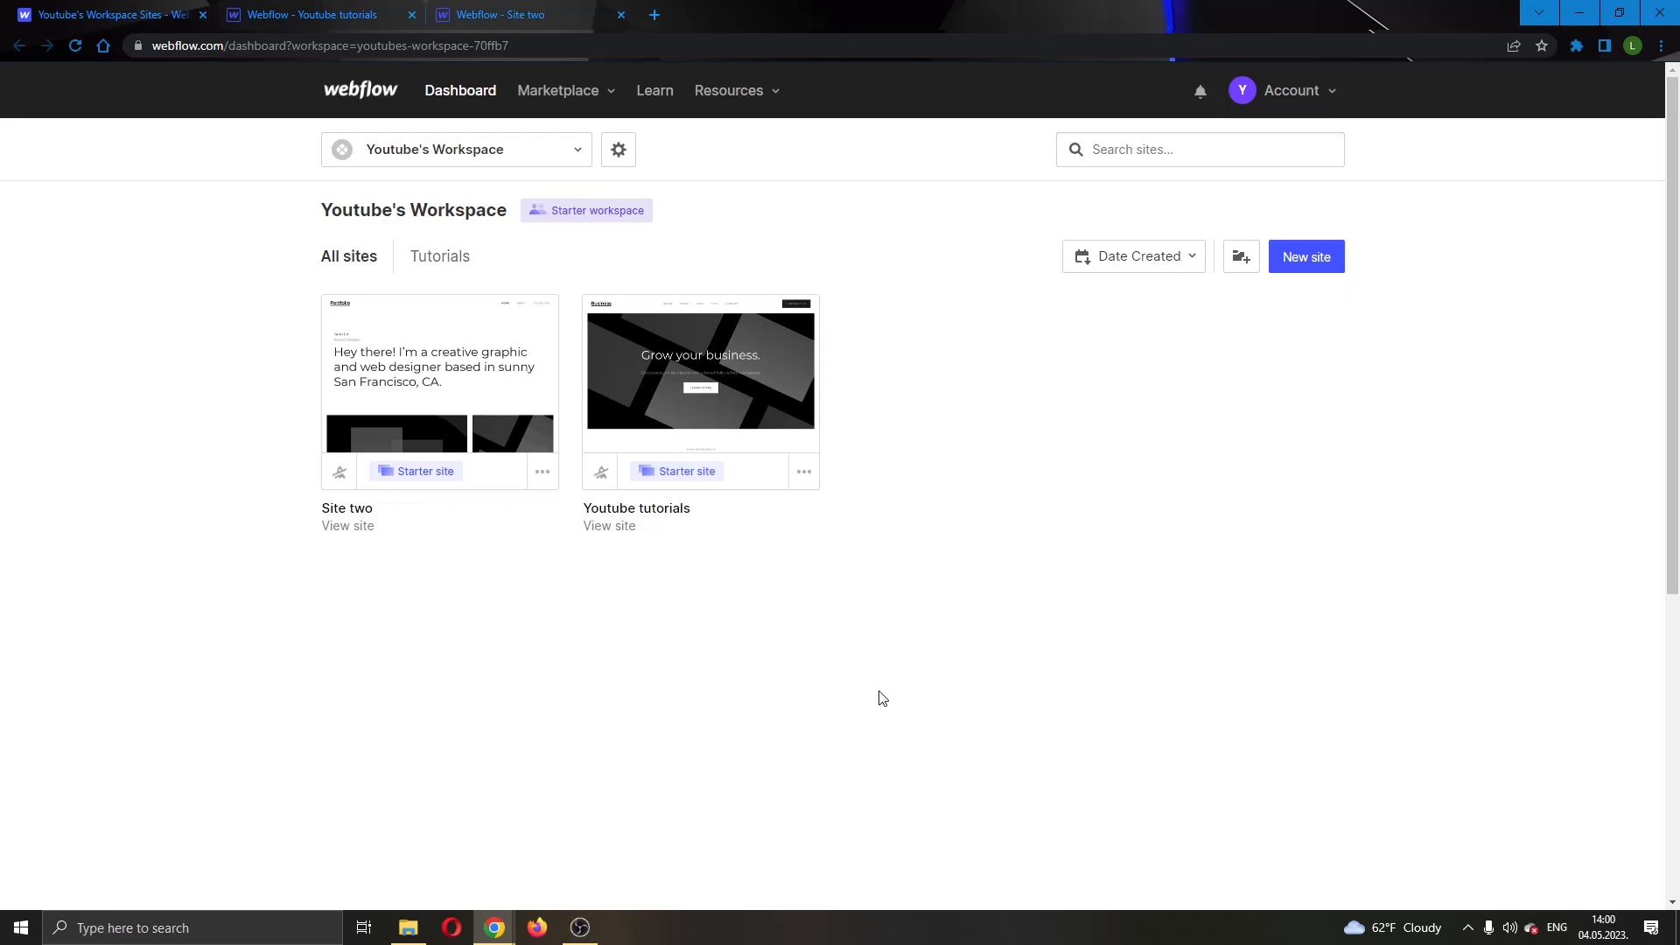
{"action": "mouse_move", "coordinate": [700, 372]}
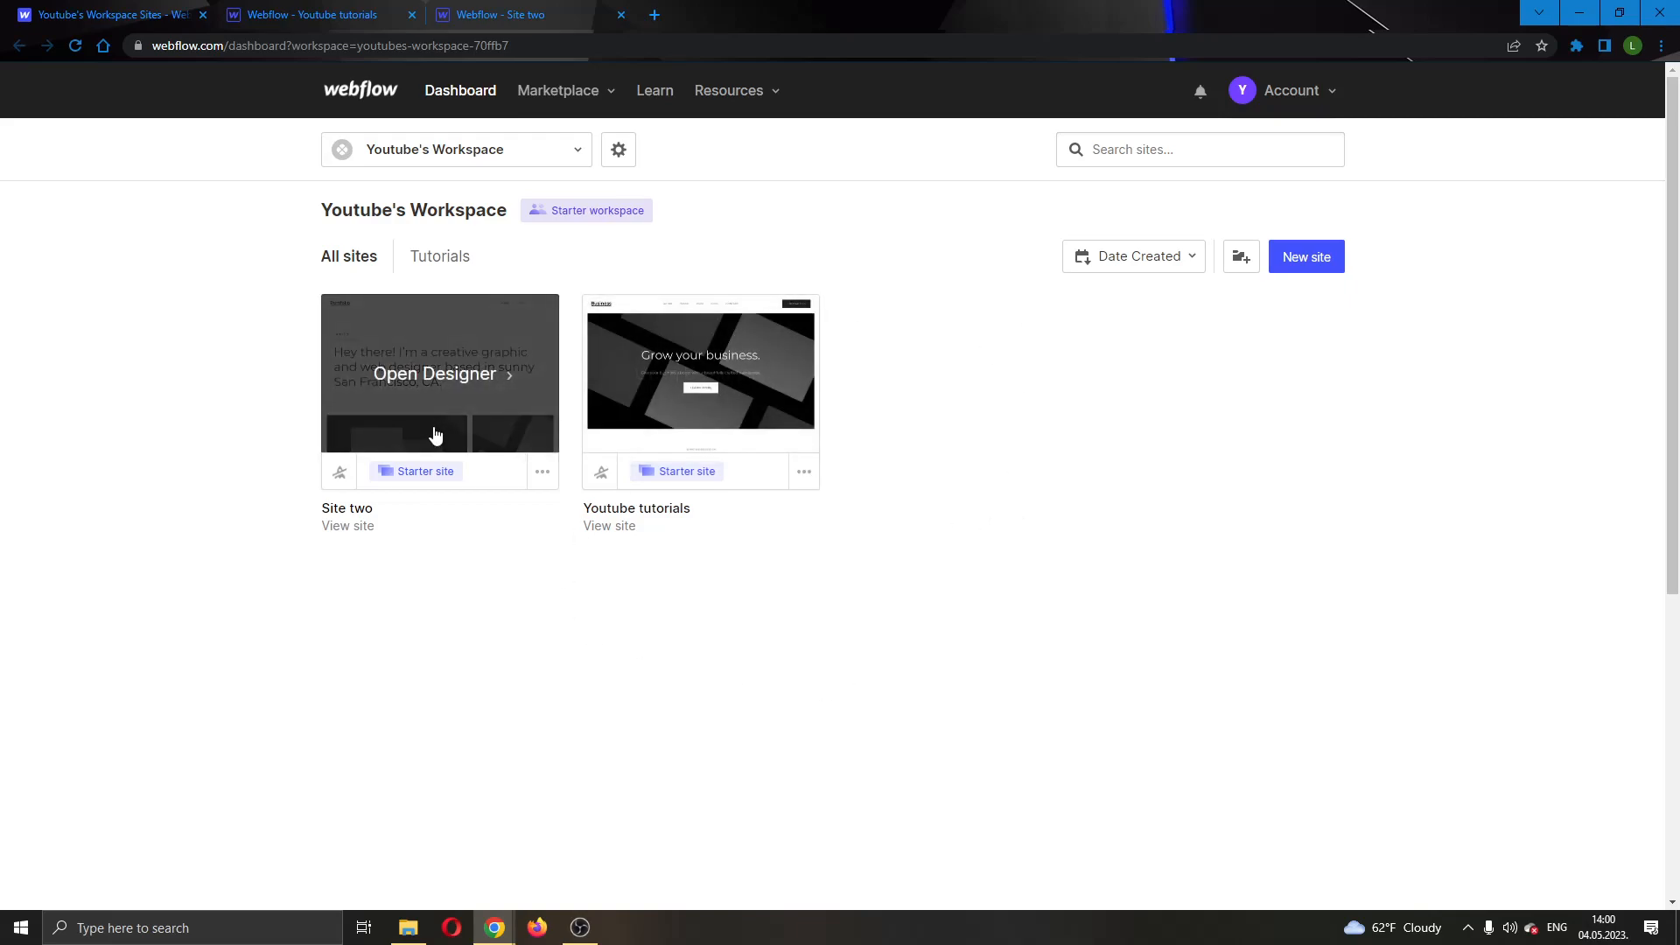
{"action": "mouse_move", "coordinate": [166, 89]}
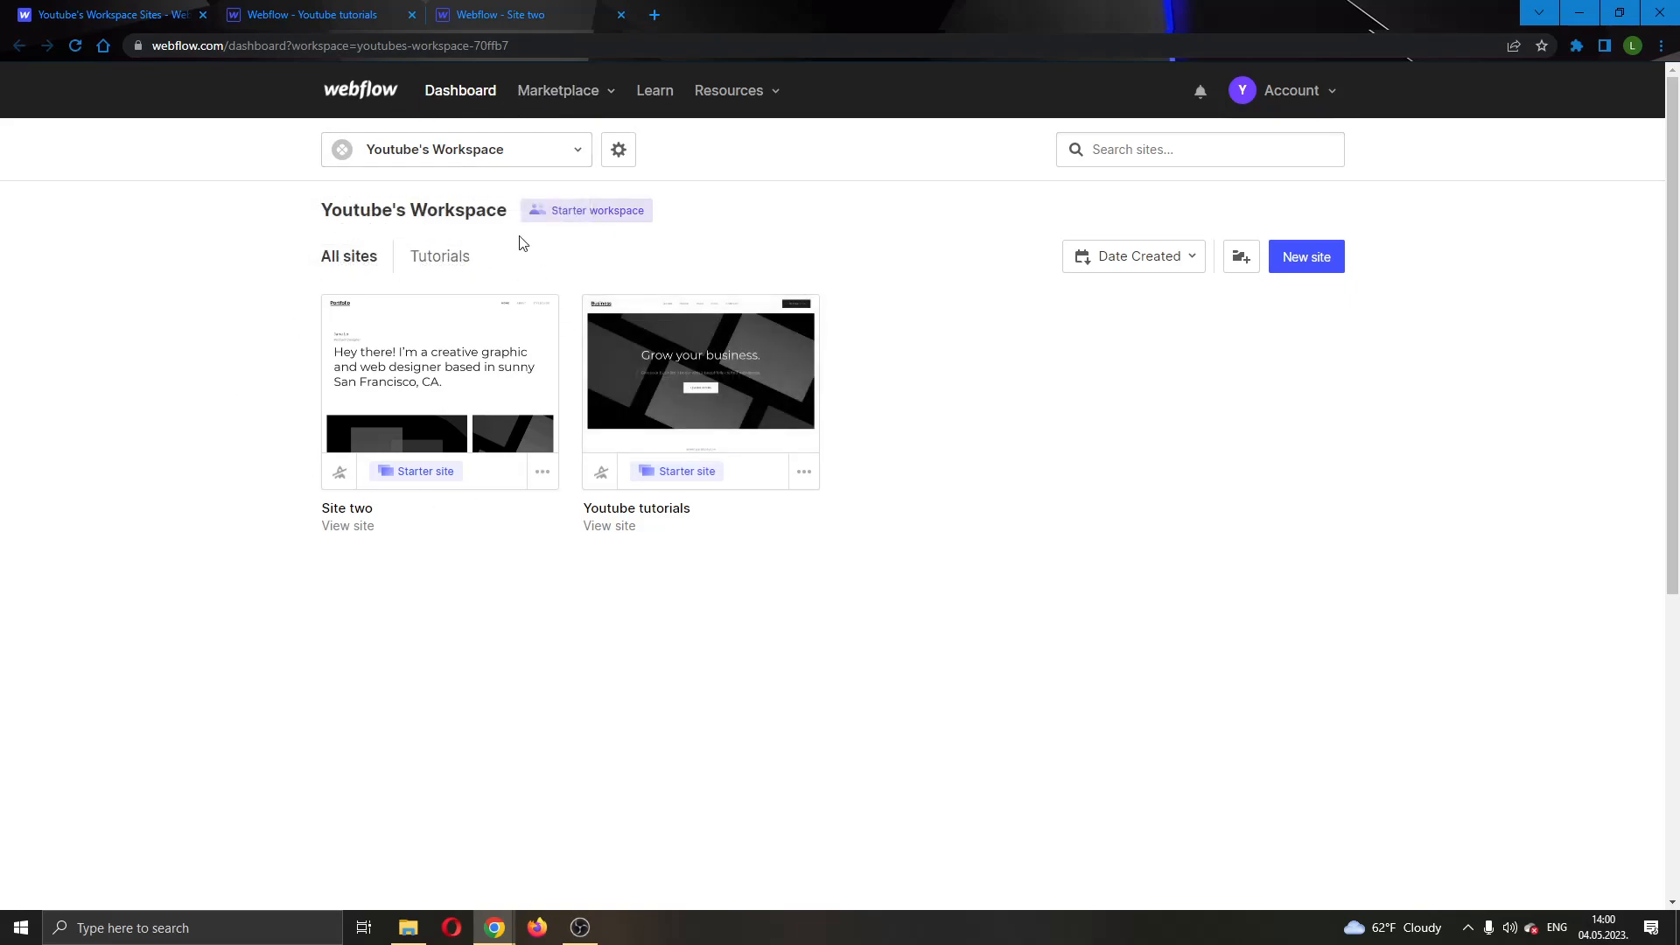
{"action": "mouse_move", "coordinate": [700, 374]}
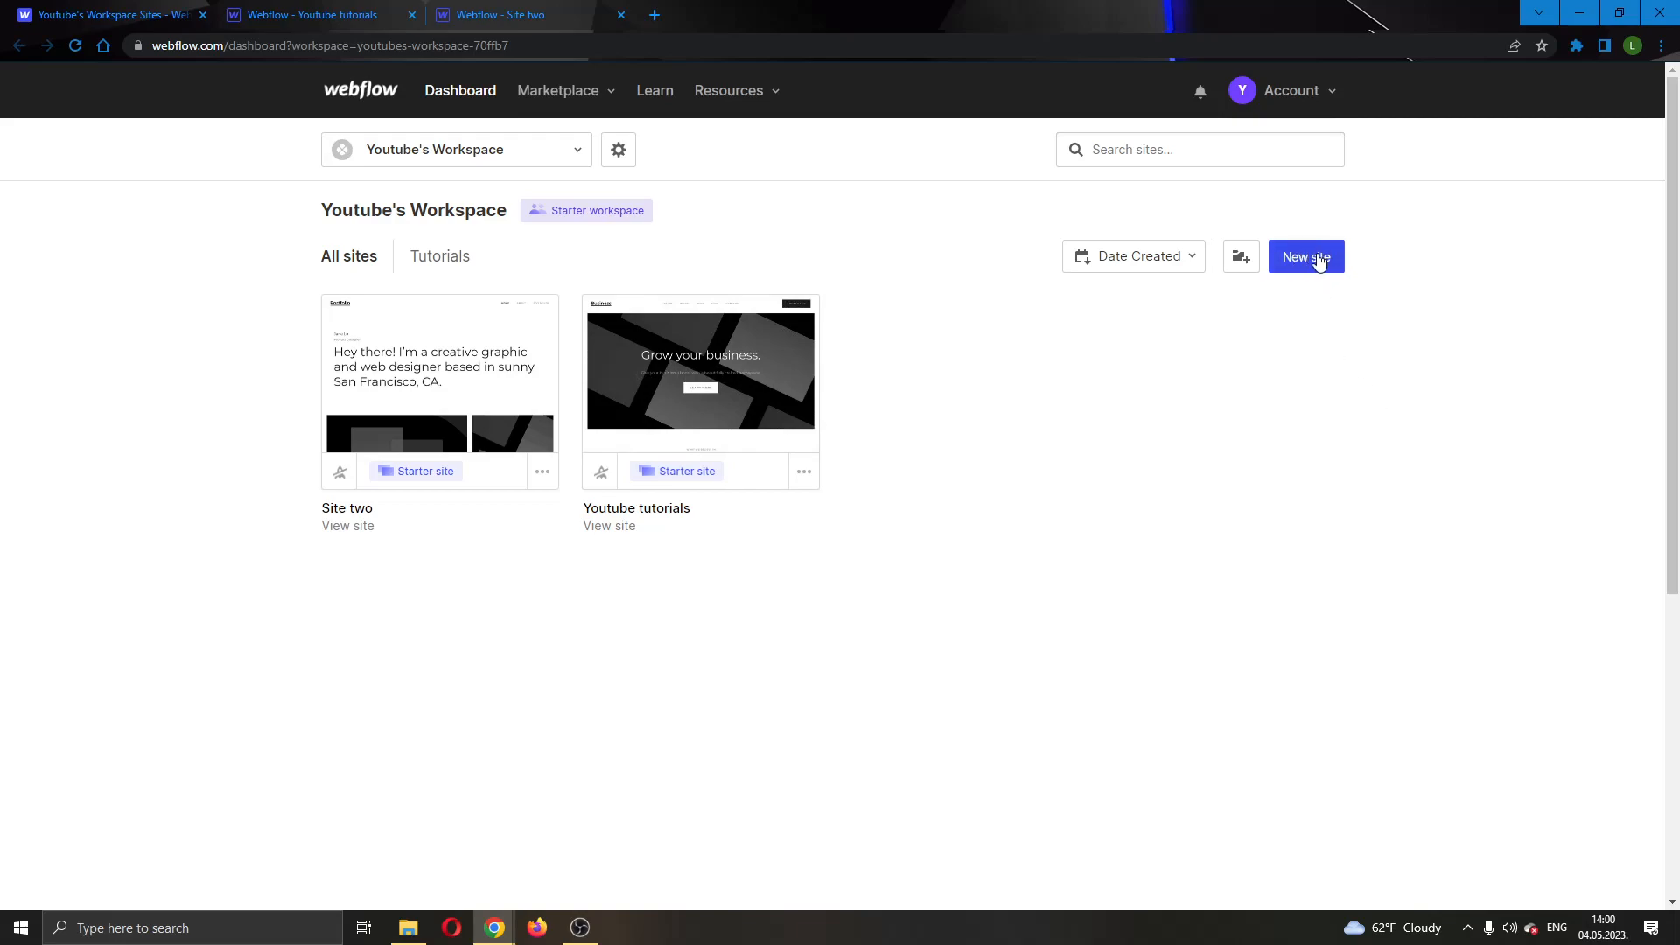
{"action": "mouse_move", "coordinate": [1383, 444]}
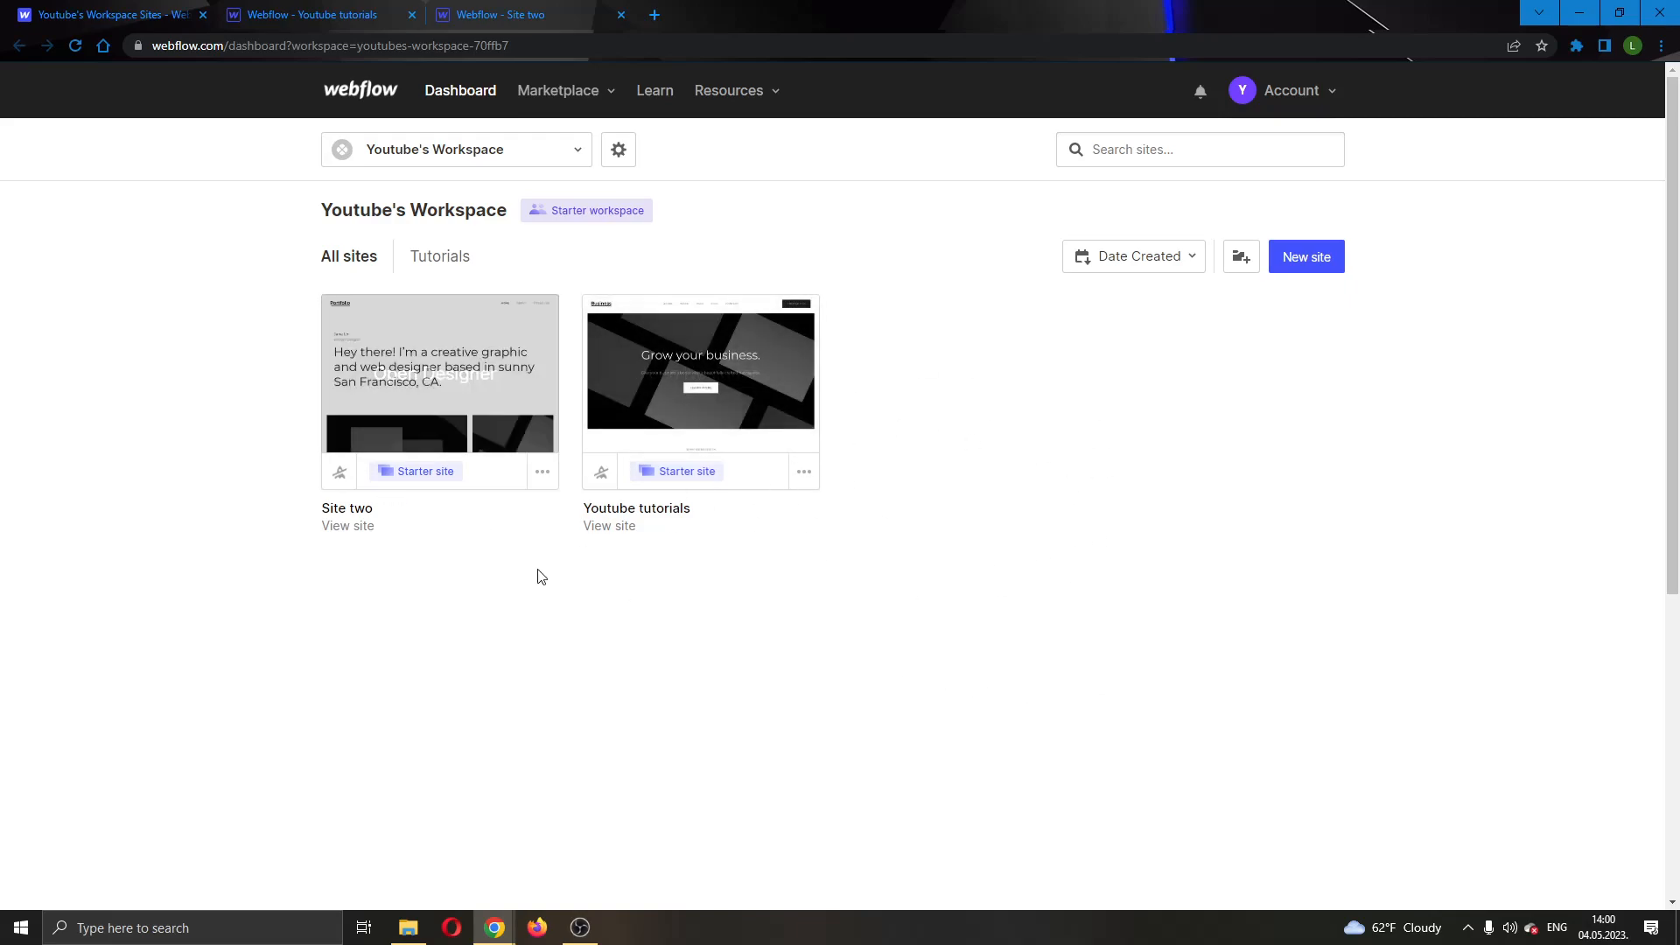
- Switch from the dashboard to the Youtube tutorials site's Designer
{"action": "double_click", "coordinate": [346, 508]}
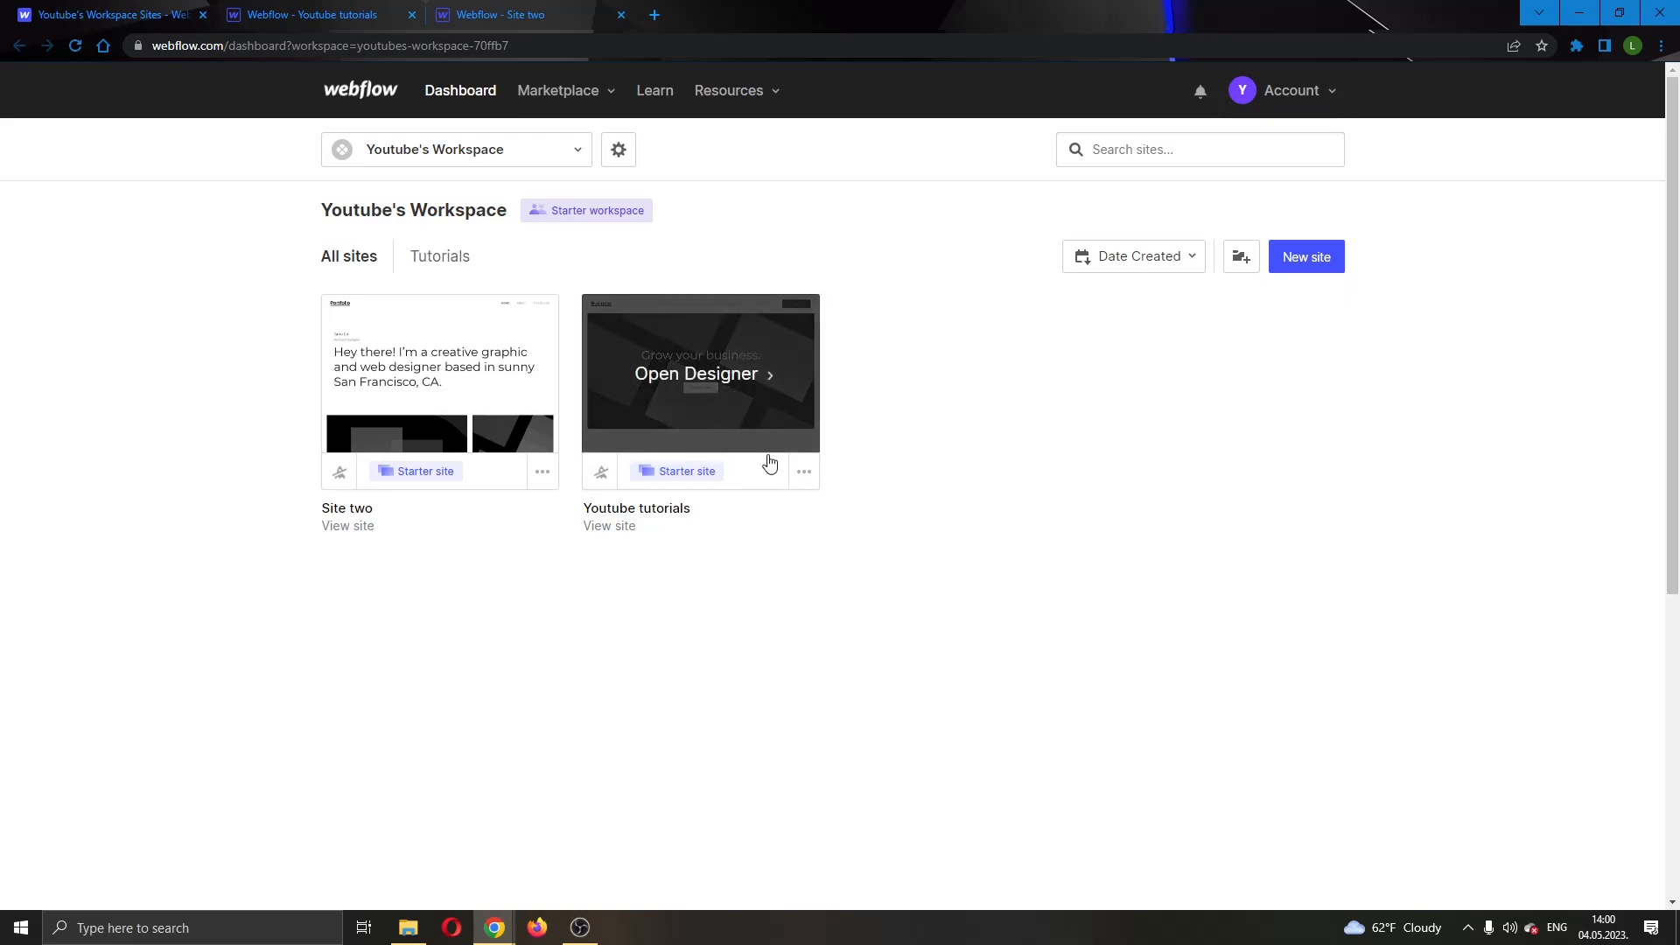
{"action": "mouse_move", "coordinate": [490, 383]}
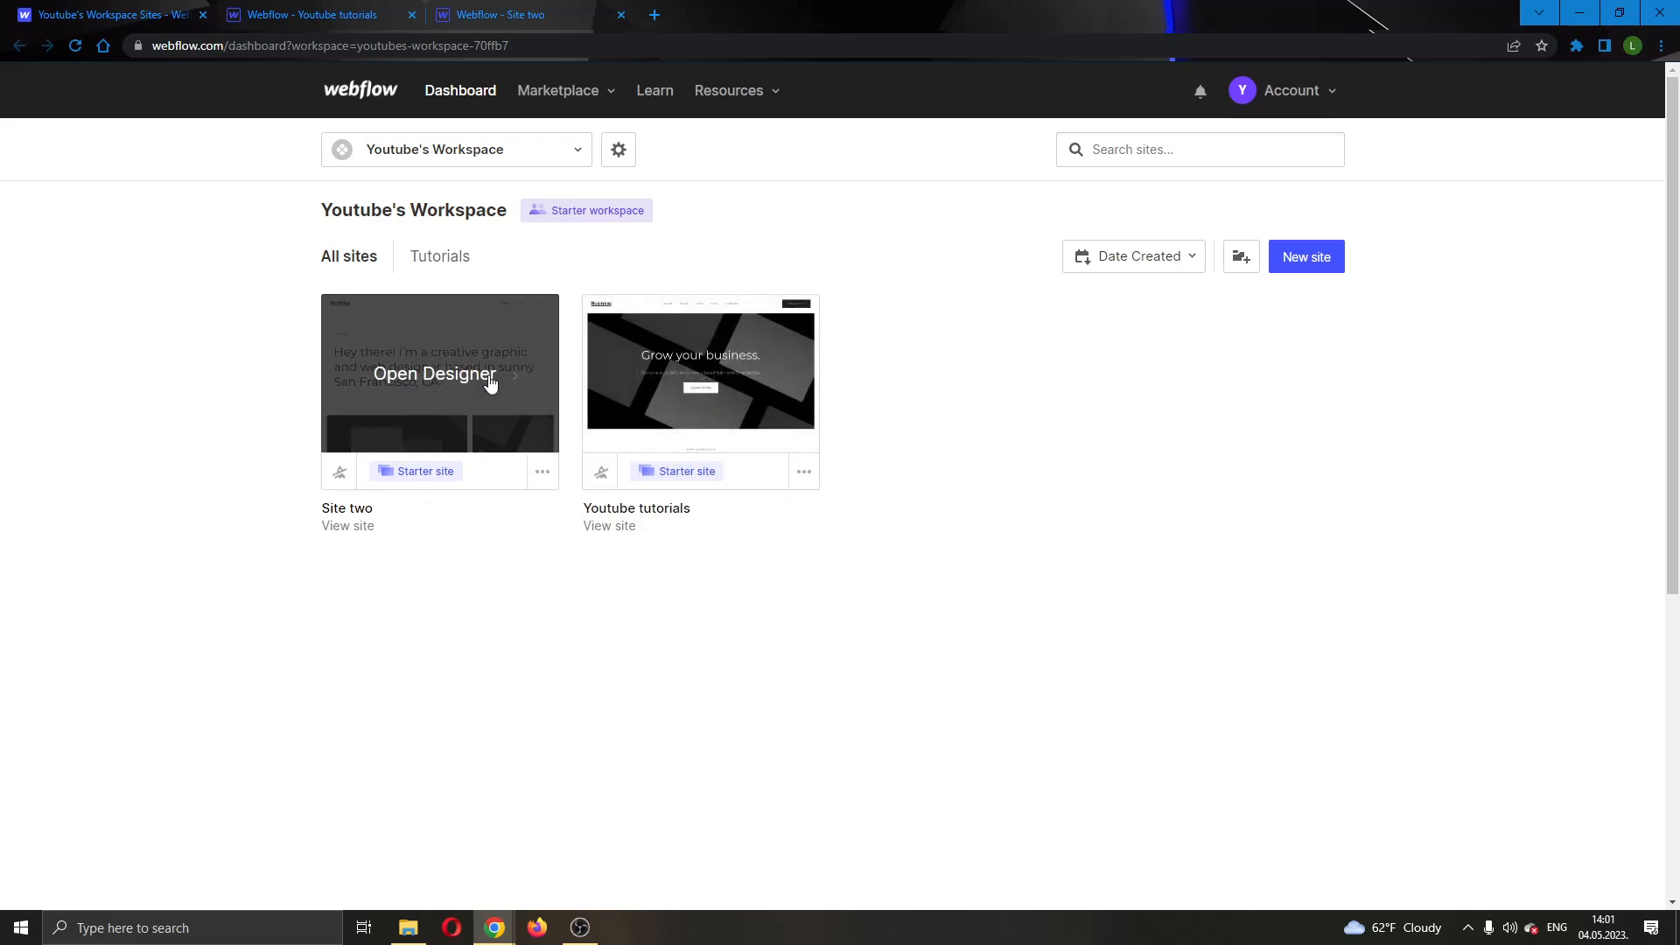
{"action": "left_click", "coordinate": [432, 372]}
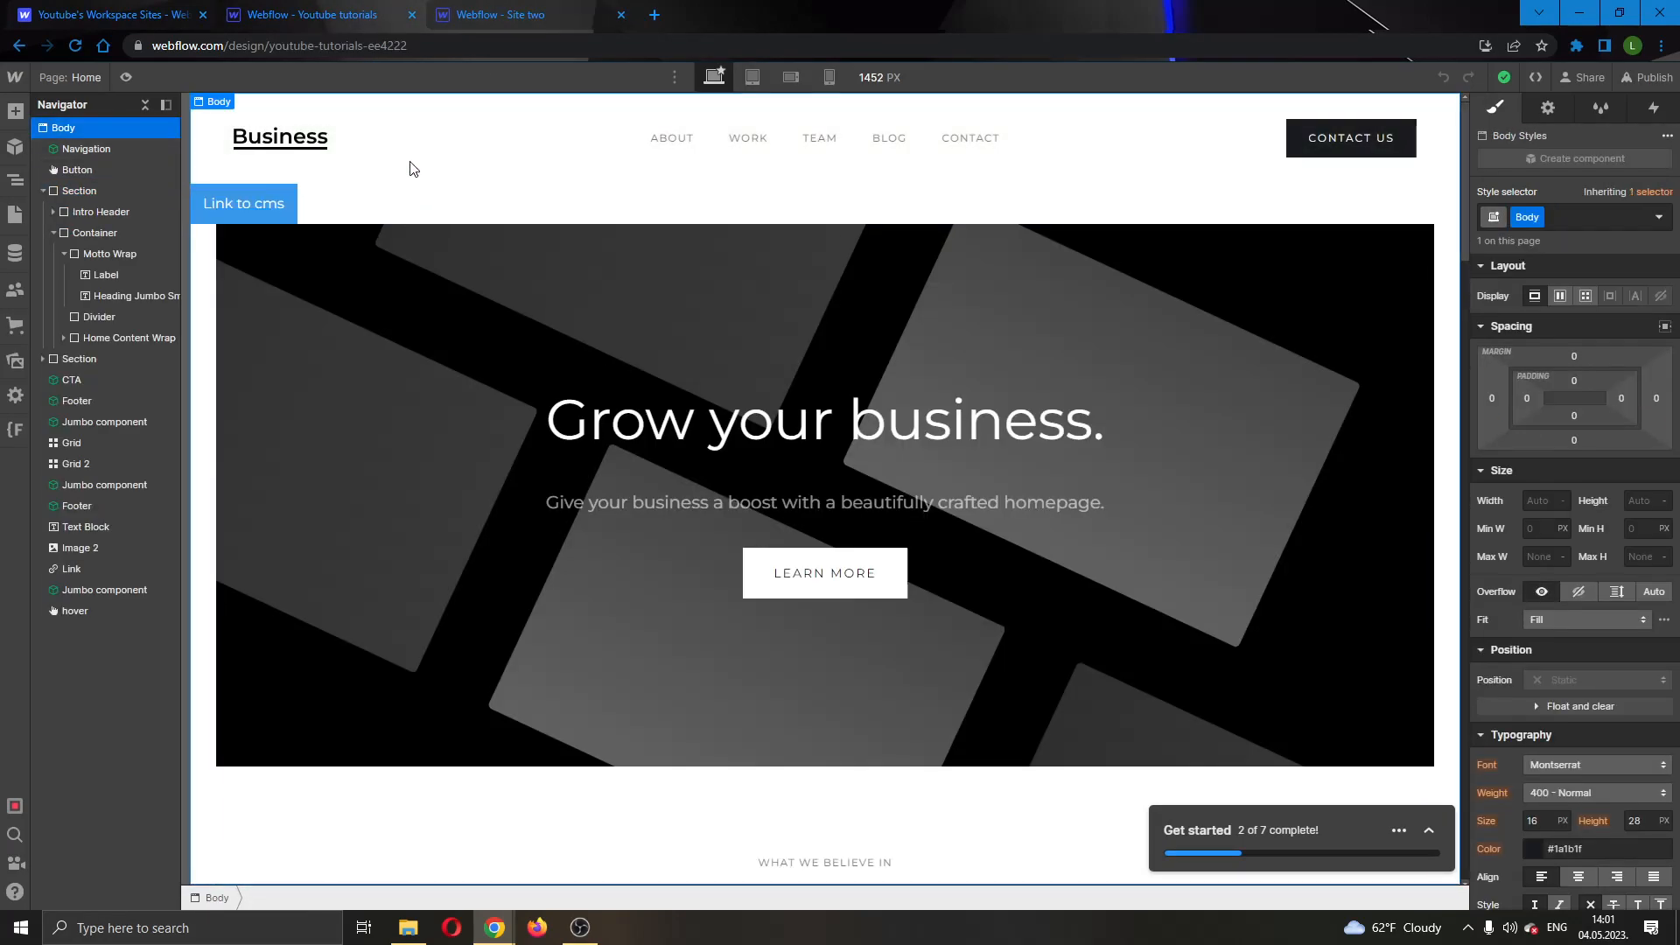
- Toggle between the Site two and Youtube tutorials browser tabs to compare the two projects
{"action": "left_click", "coordinate": [493, 14]}
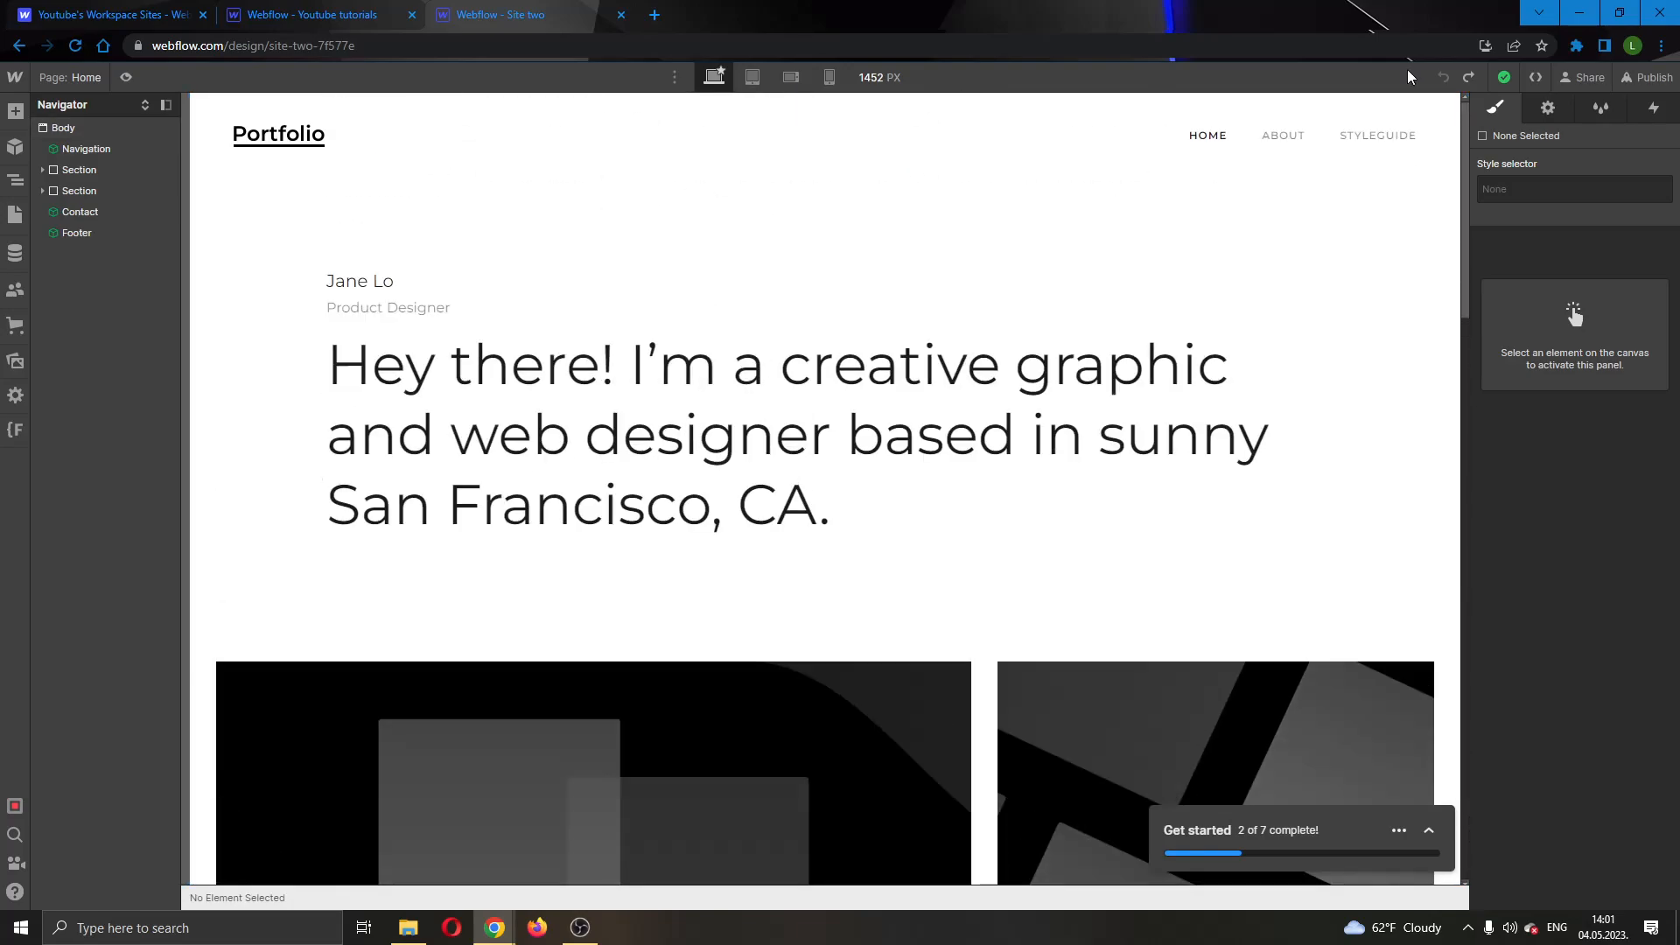
{"action": "left_click", "coordinate": [312, 14]}
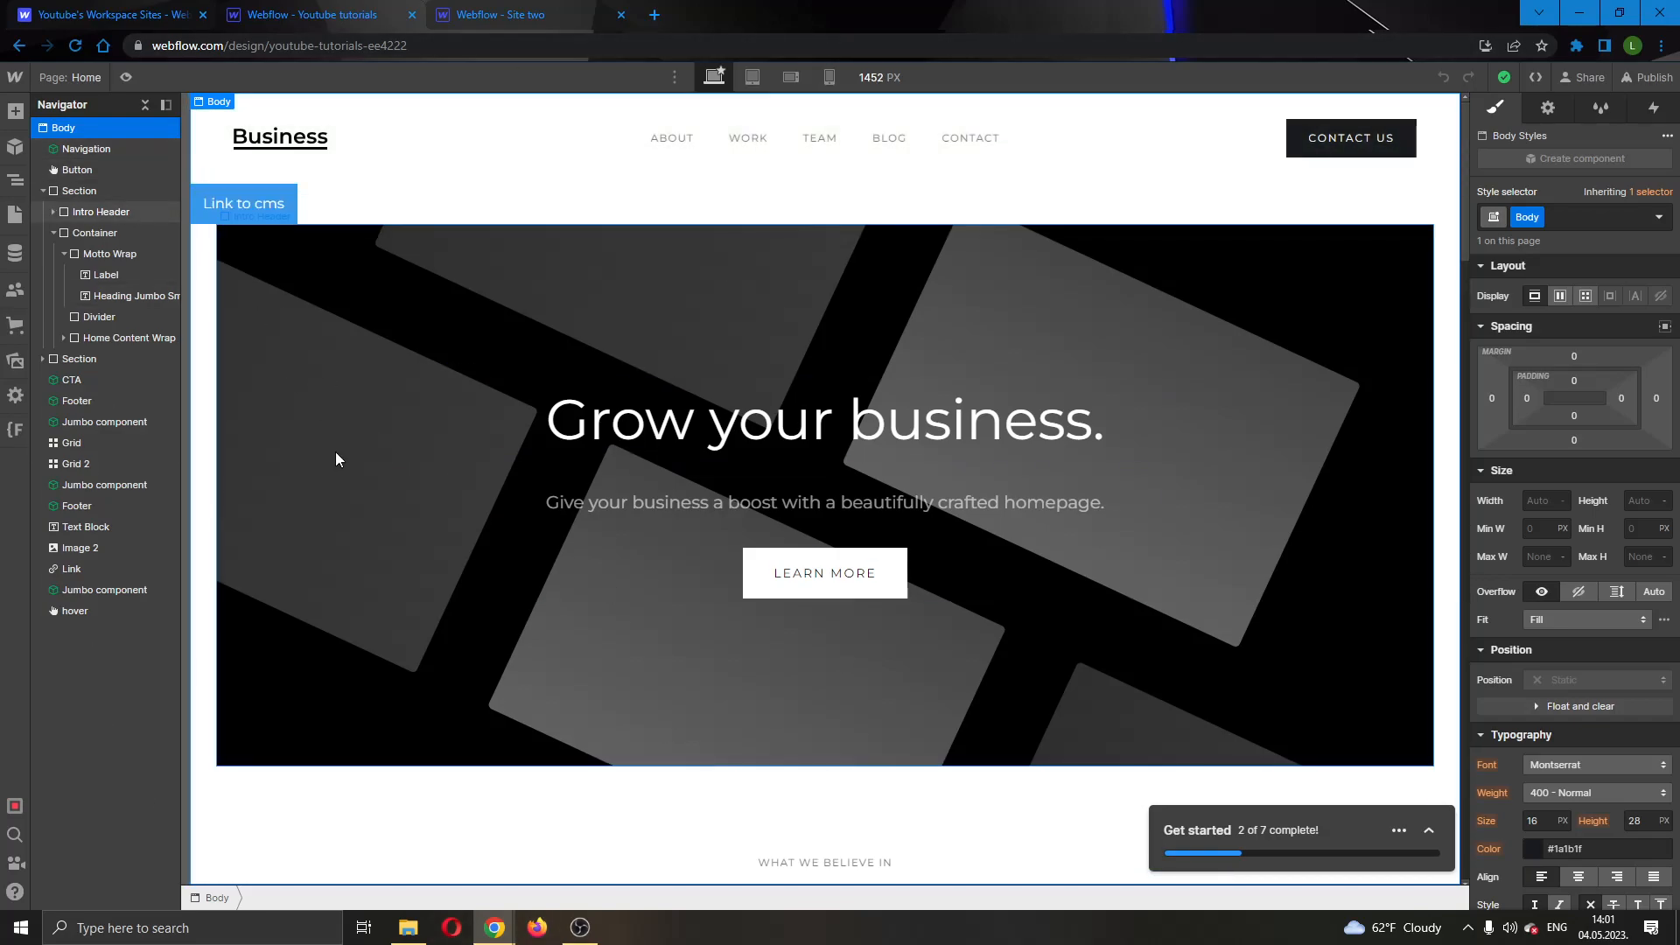
{"action": "left_click", "coordinate": [504, 14]}
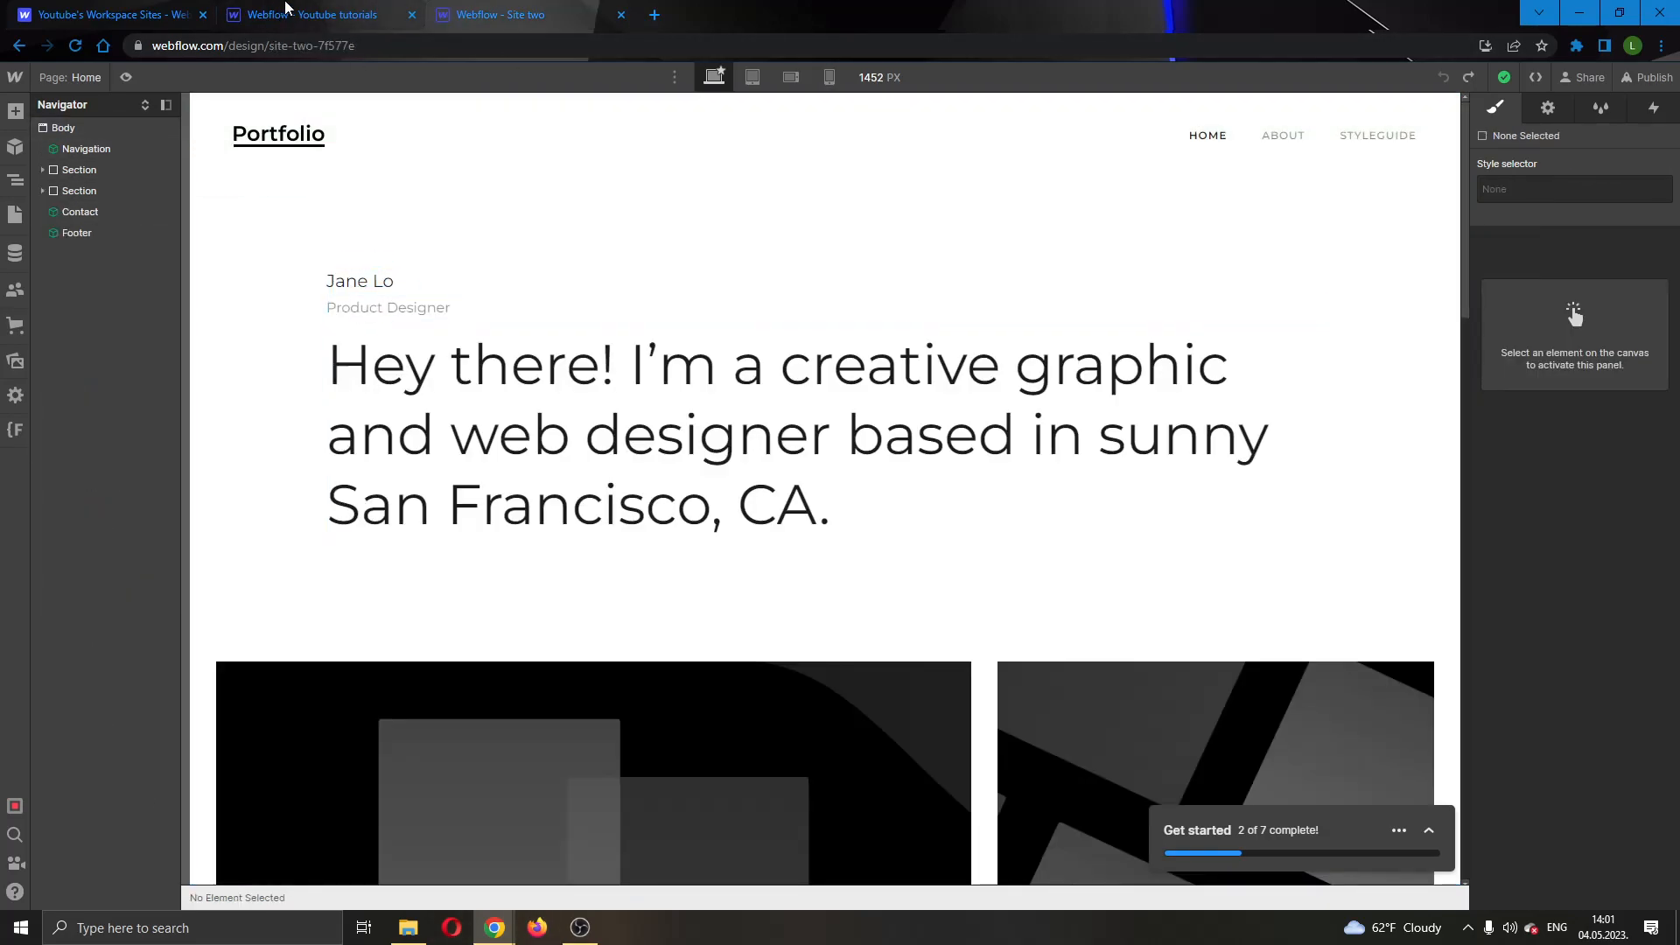
{"action": "left_click", "coordinate": [312, 14]}
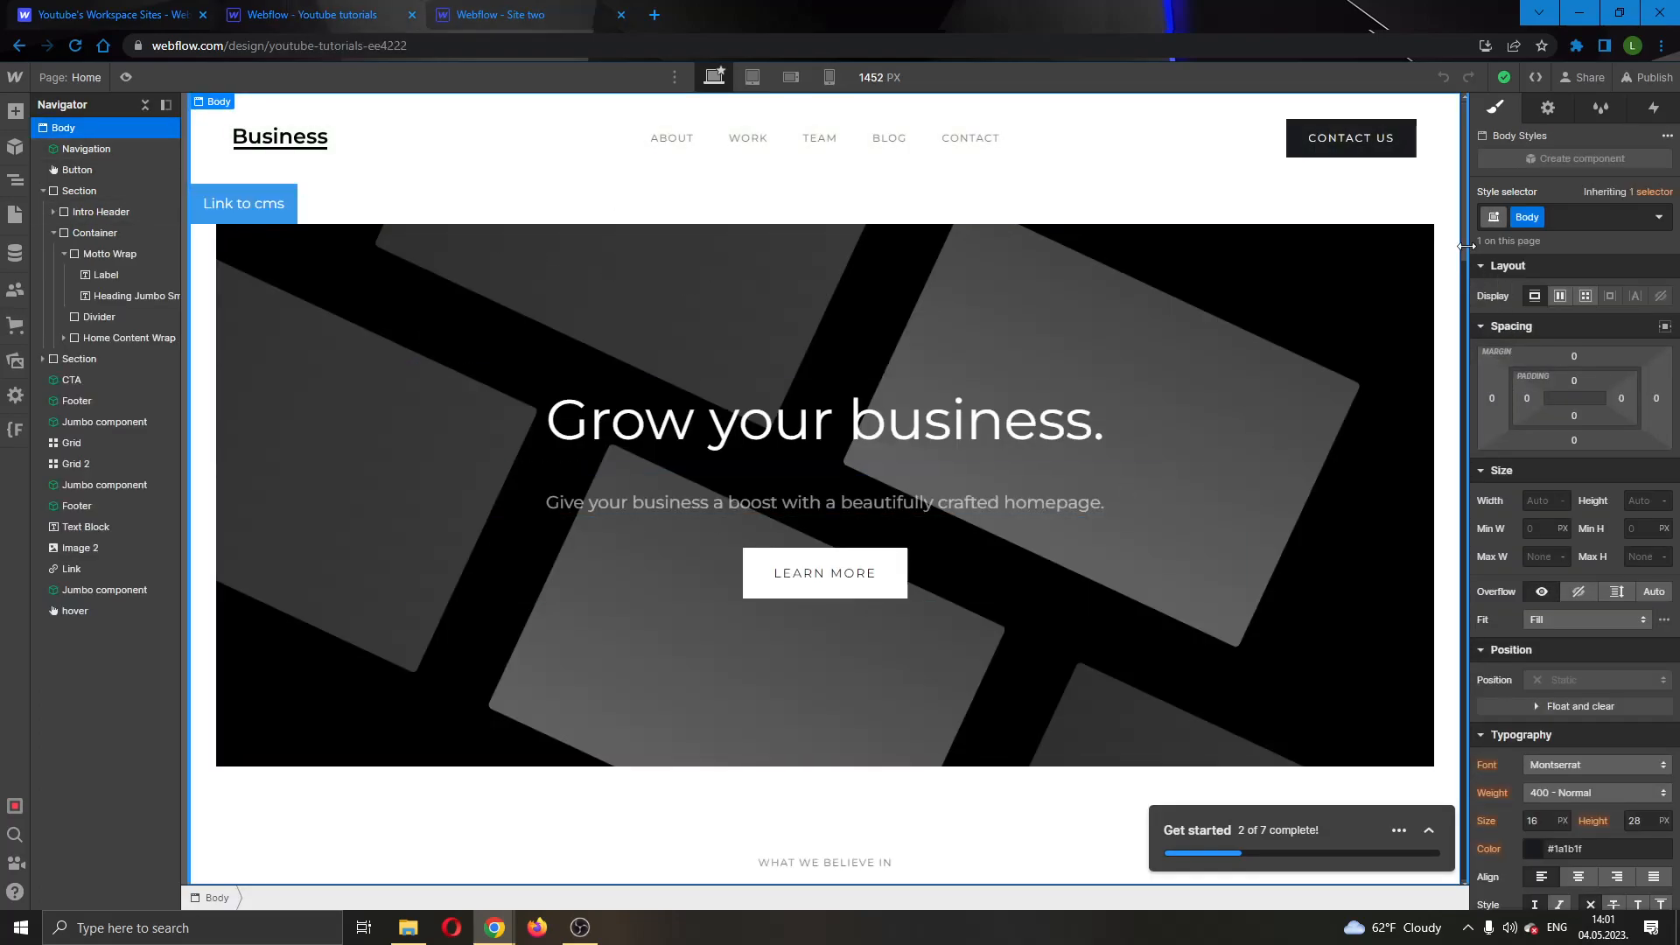
{"action": "left_click", "coordinate": [504, 14]}
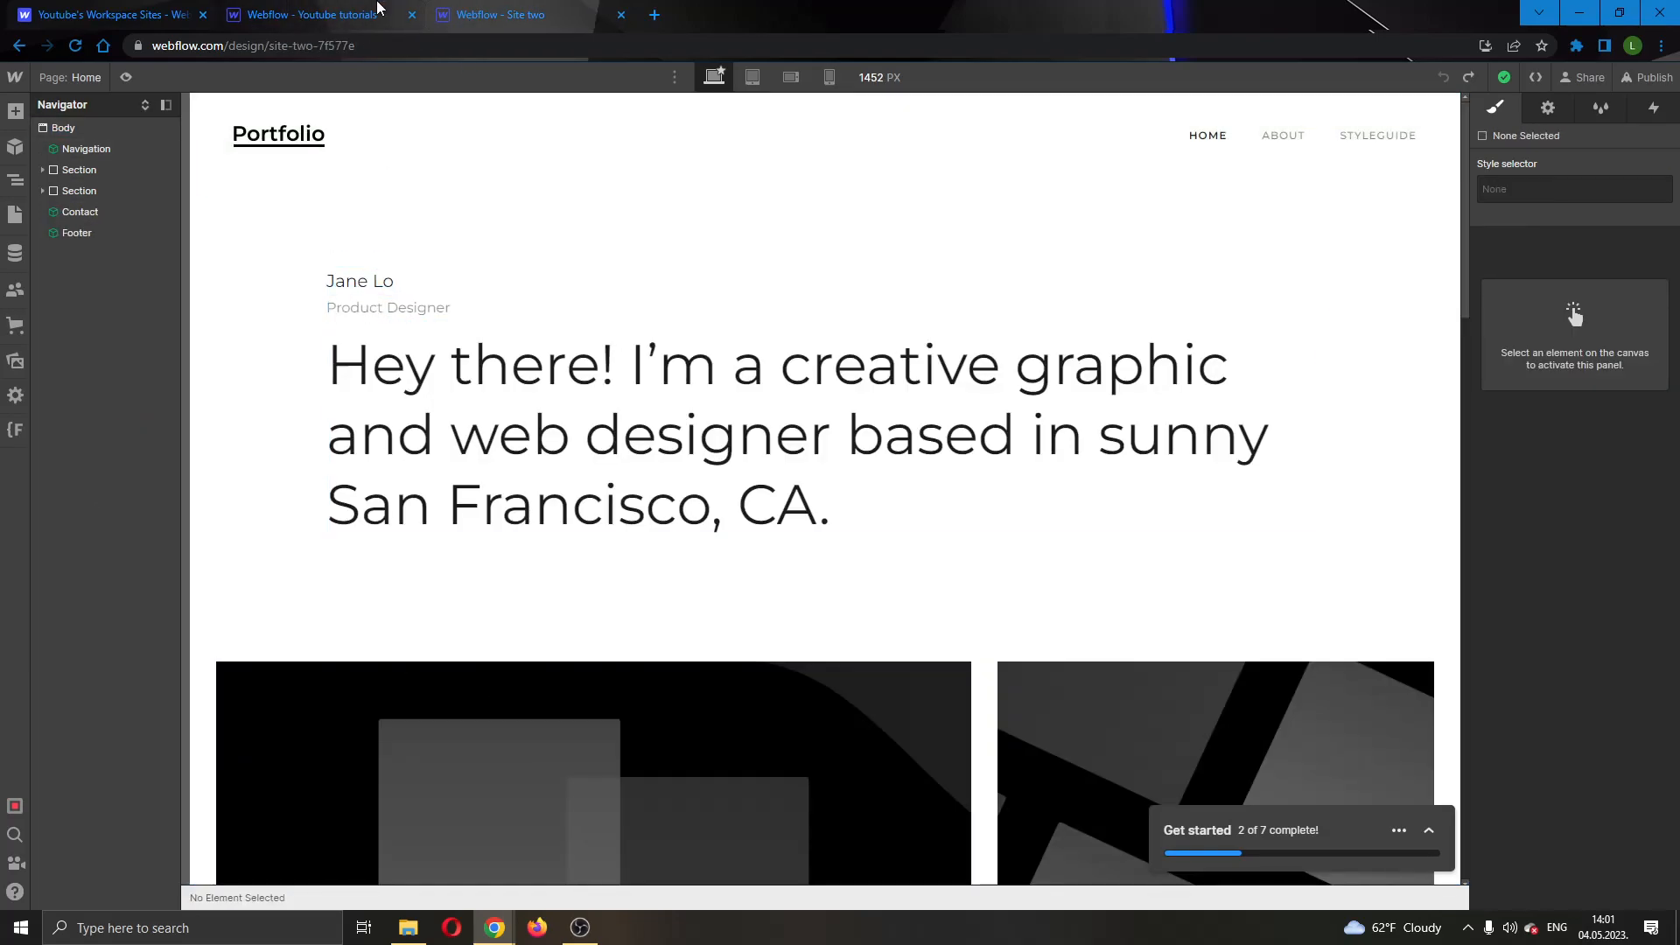
{"action": "left_click", "coordinate": [310, 14]}
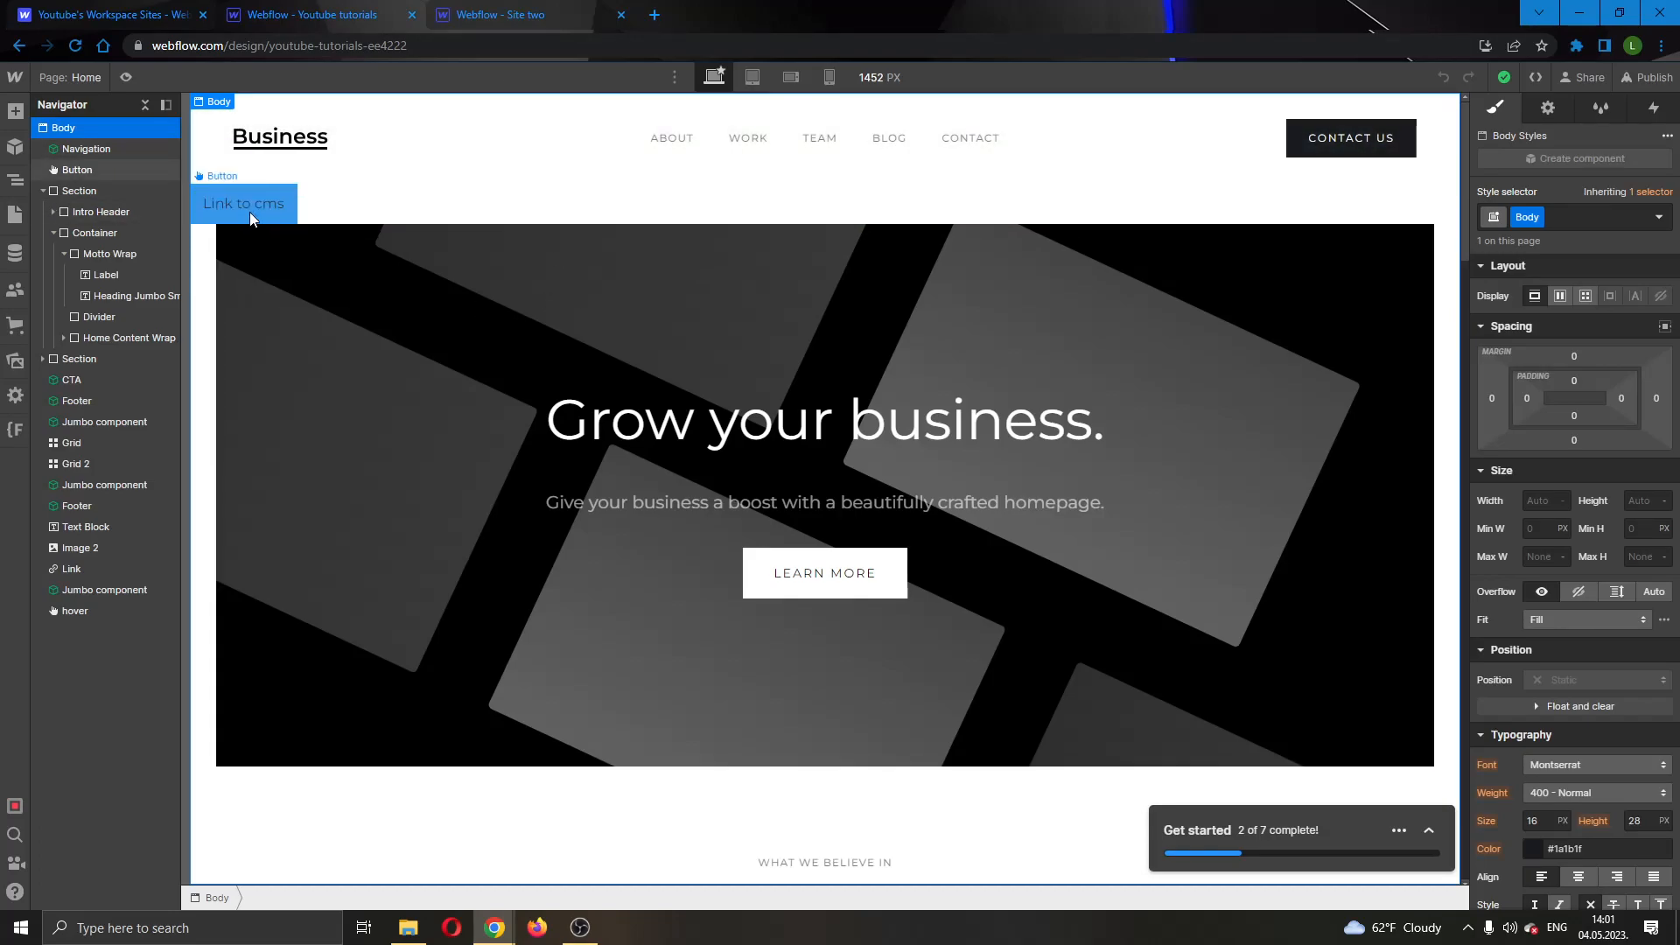
- Copy the 'Link to cms' button via its context menu and return to Site two
{"action": "left_click", "coordinate": [243, 203]}
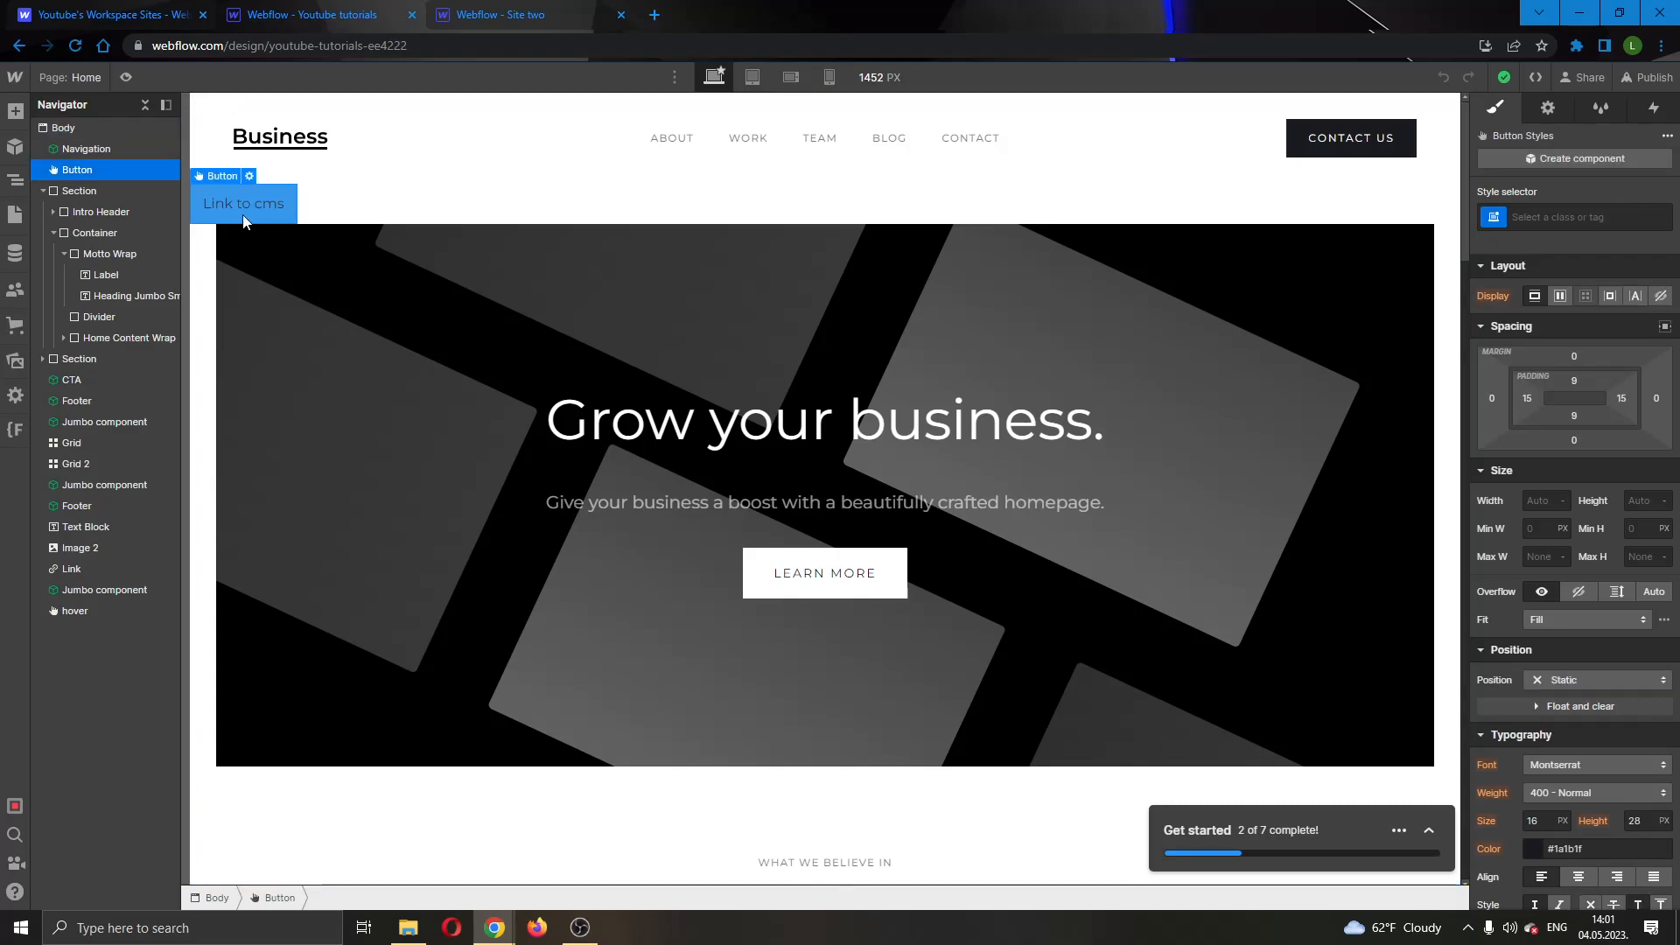
{"action": "right_click", "coordinate": [243, 203]}
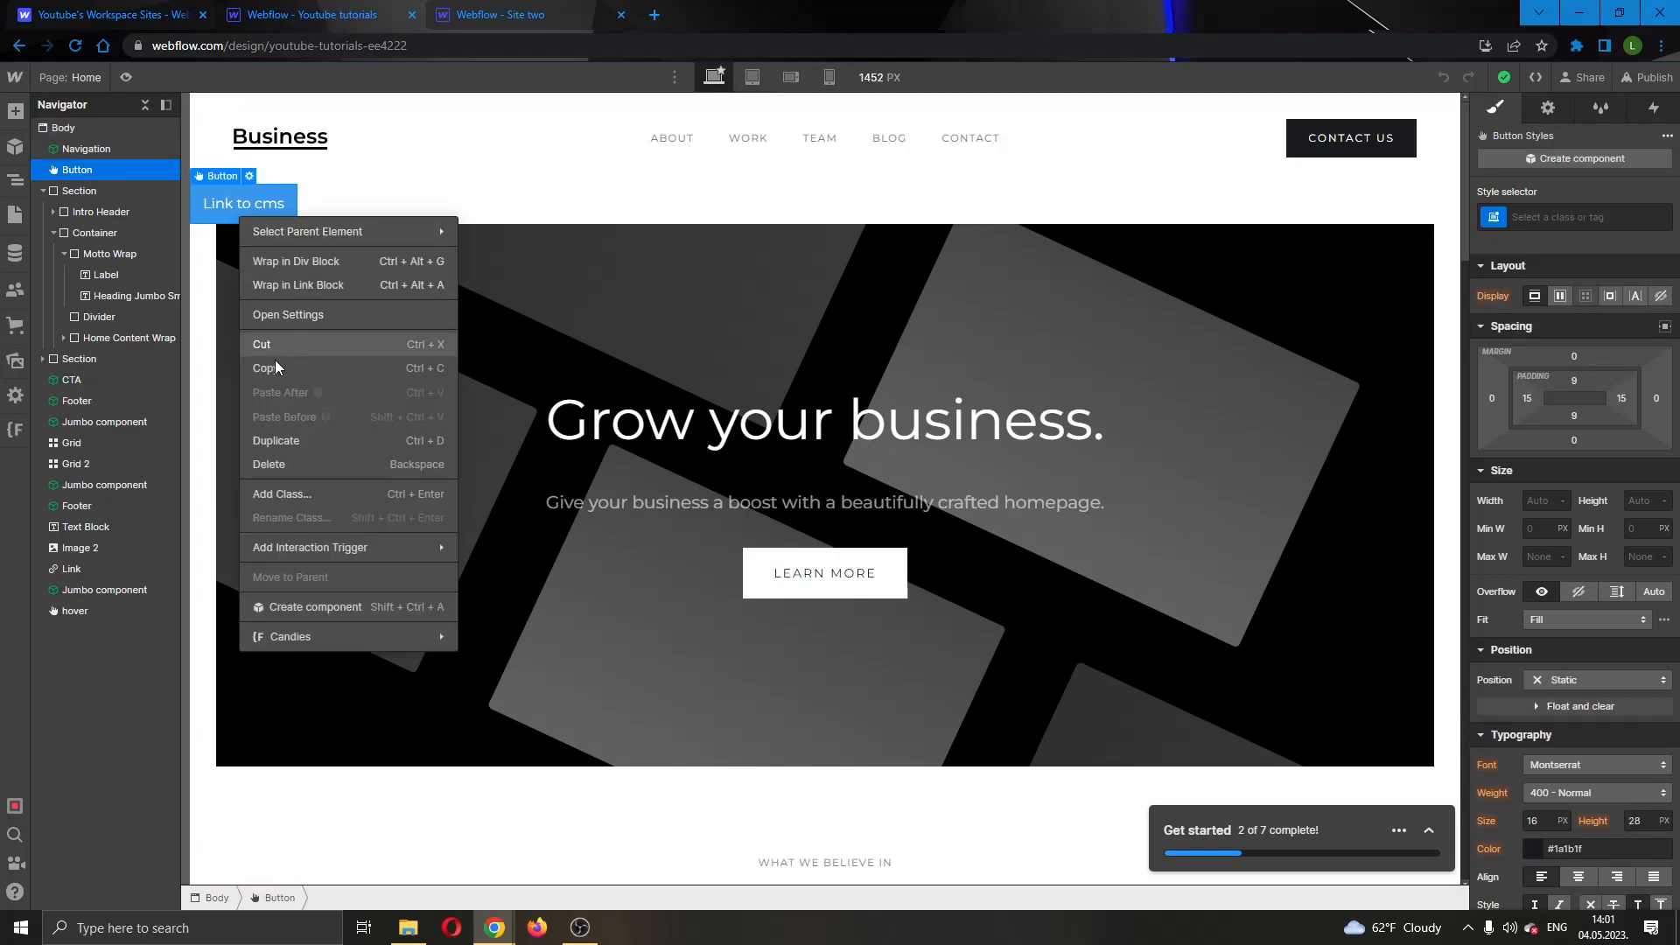
{"action": "left_click", "coordinate": [374, 98]}
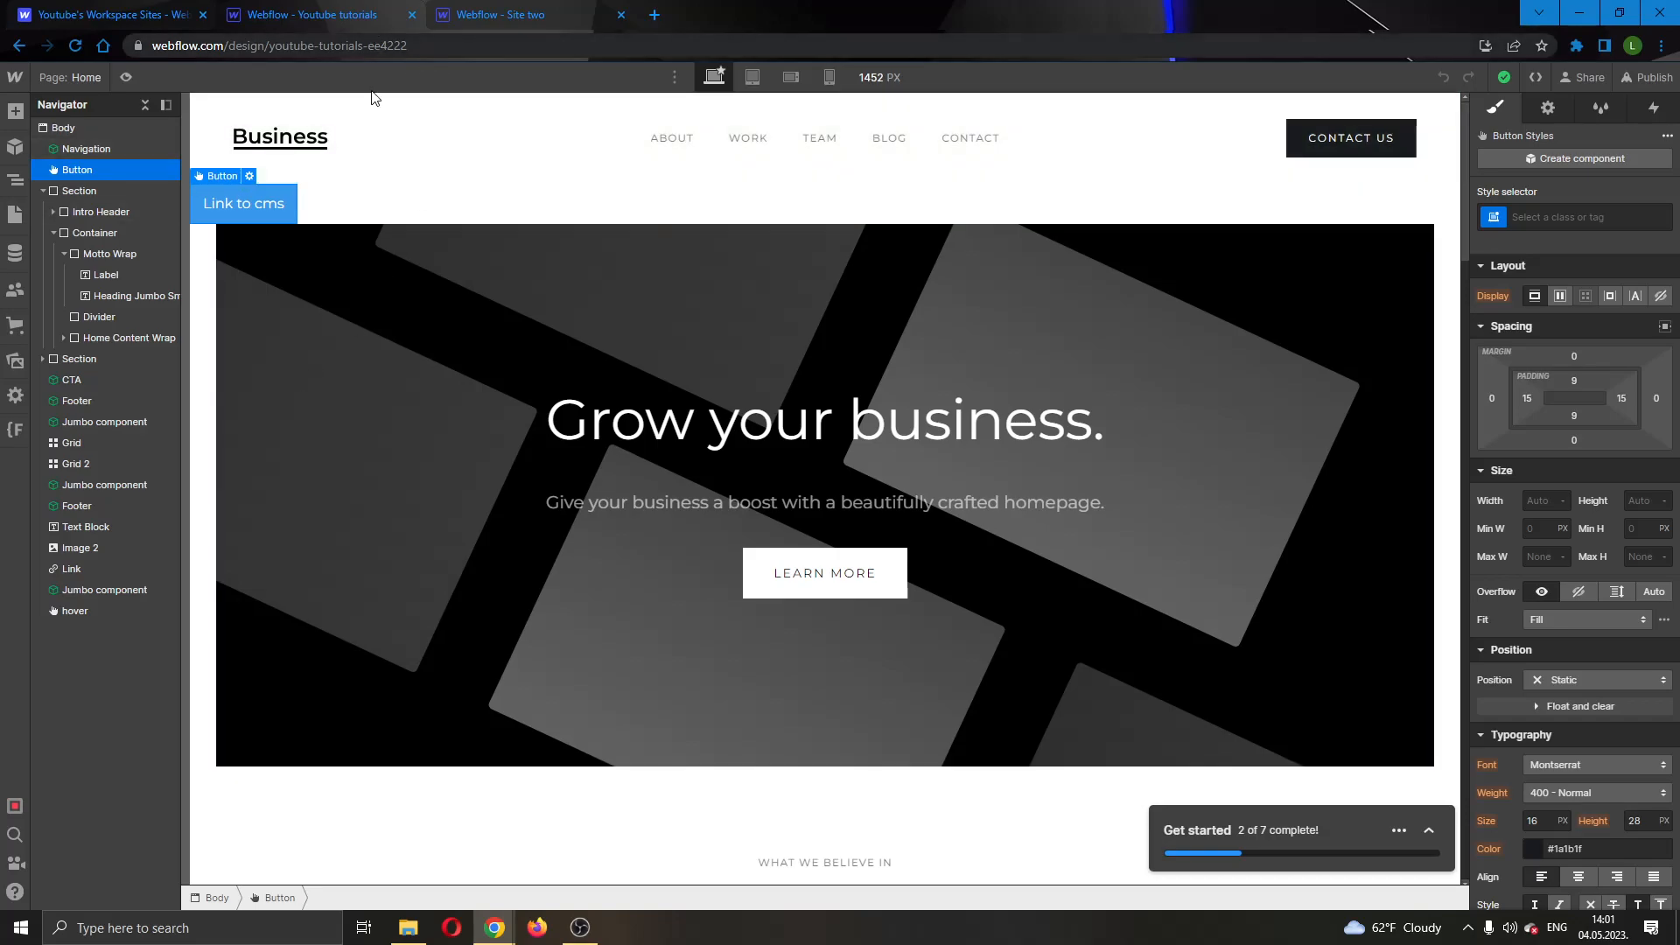
{"action": "left_click", "coordinate": [504, 14]}
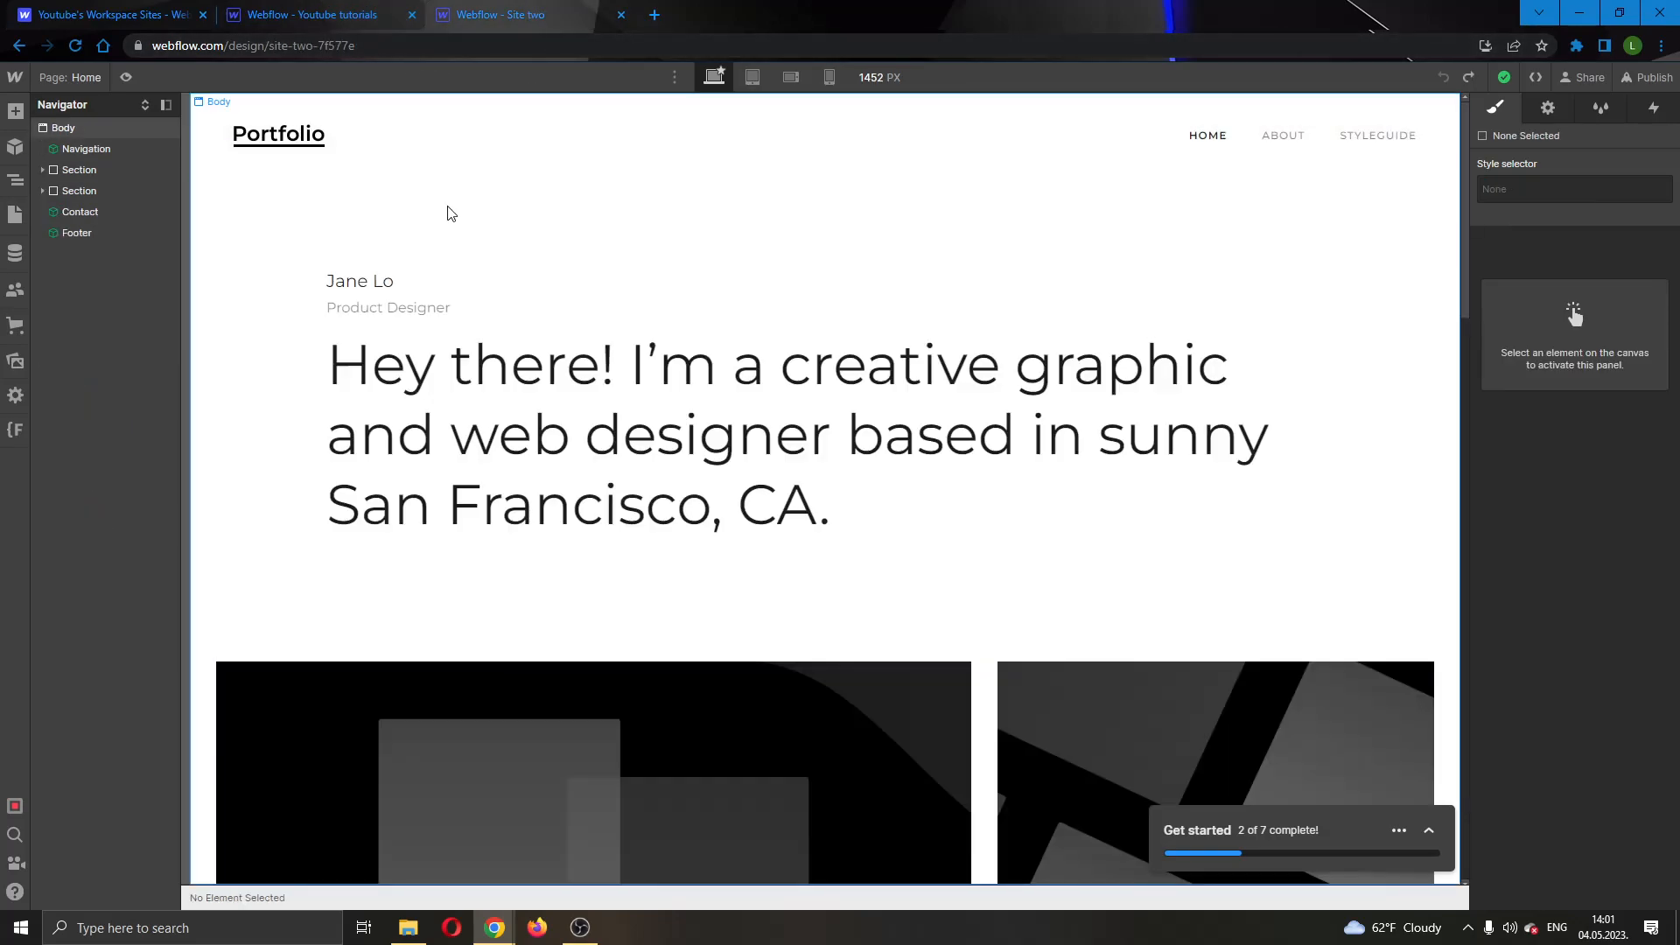
- Paste the copied button into Site two's Body so it lands after the Footer
{"action": "left_click", "coordinate": [62, 127]}
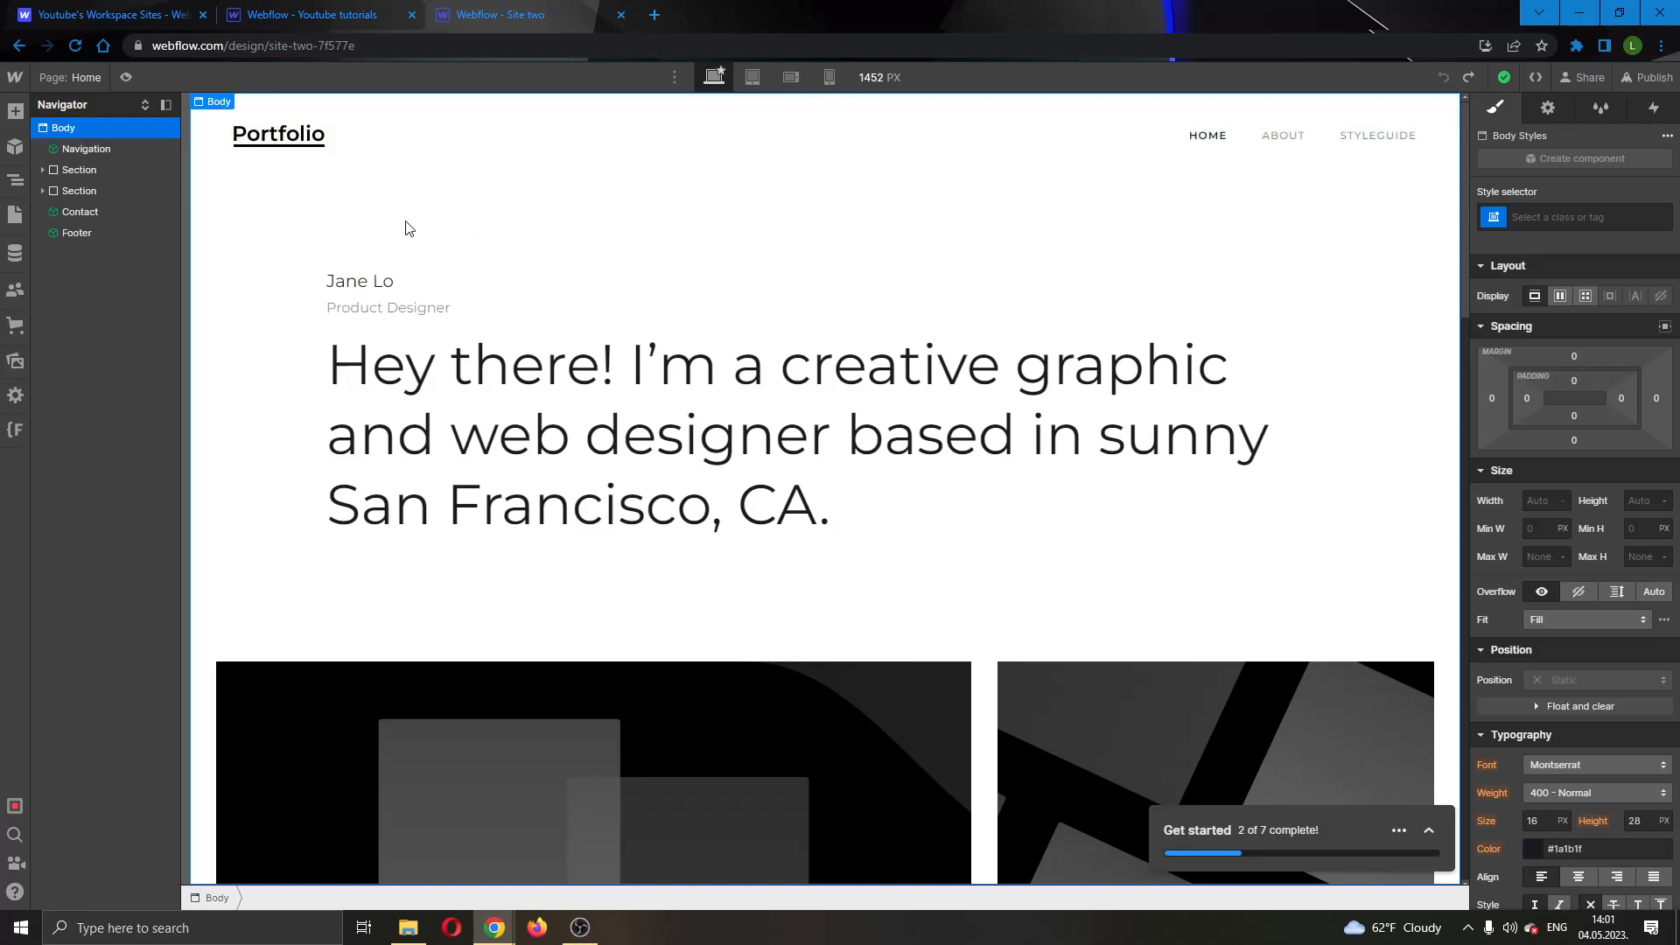
{"action": "mouse_move", "coordinate": [287, 220]}
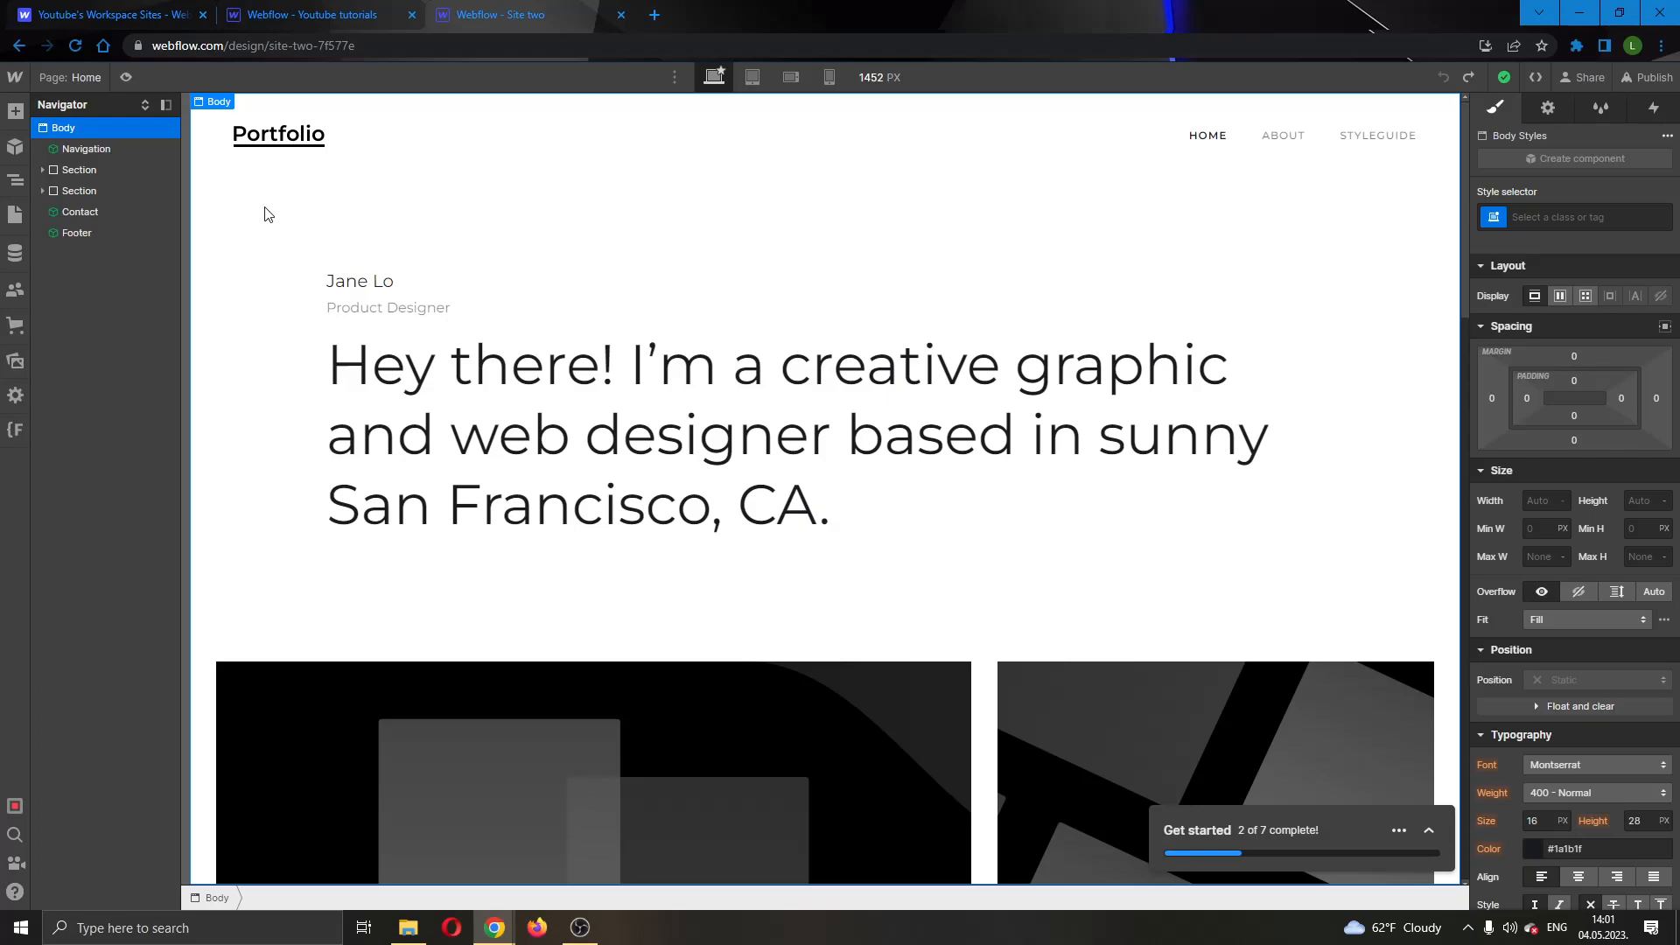
{"action": "key", "text": "ctrl+v"}
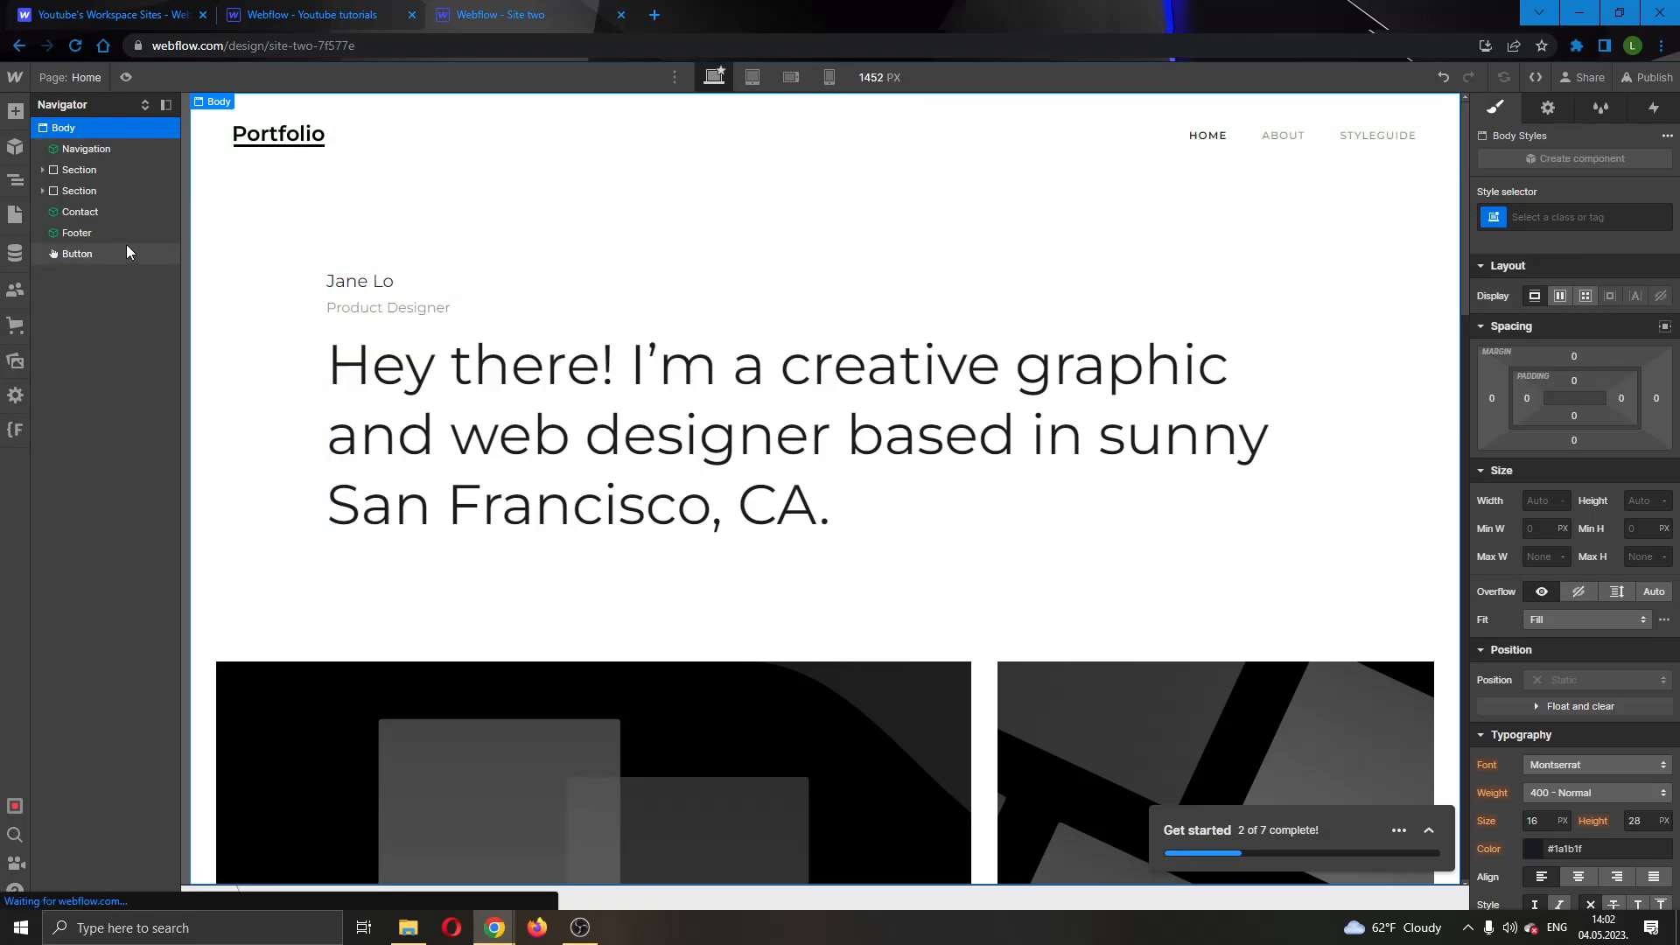
{"action": "left_click", "coordinate": [76, 254]}
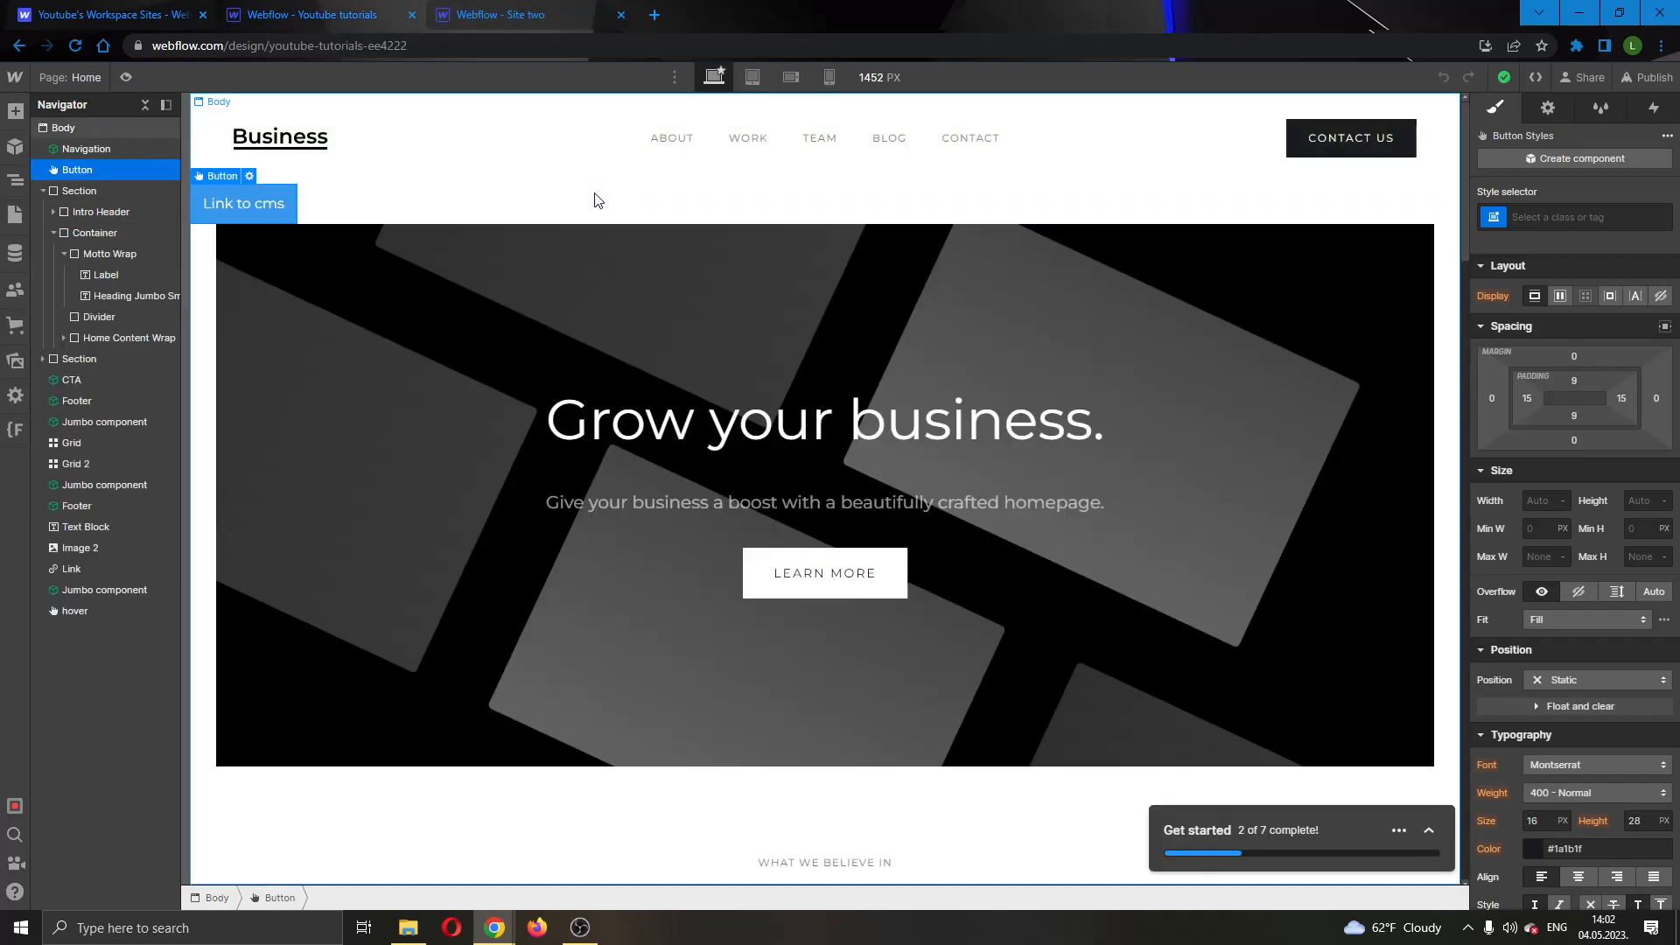
{"action": "left_click", "coordinate": [504, 14]}
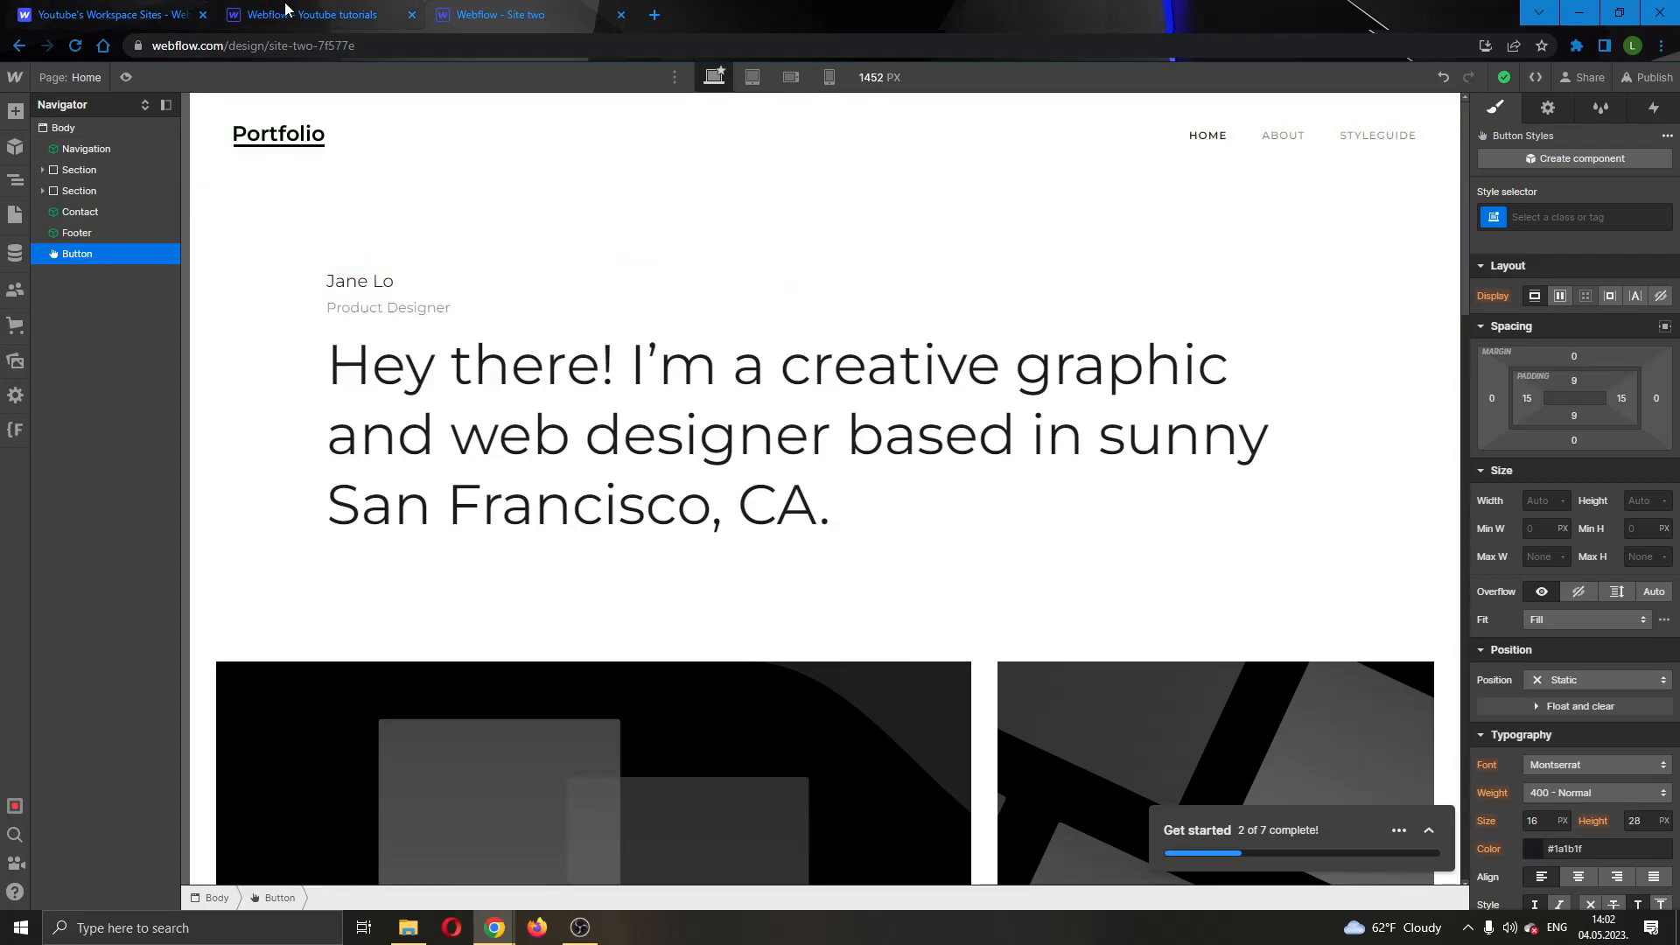
{"action": "mouse_move", "coordinate": [312, 14]}
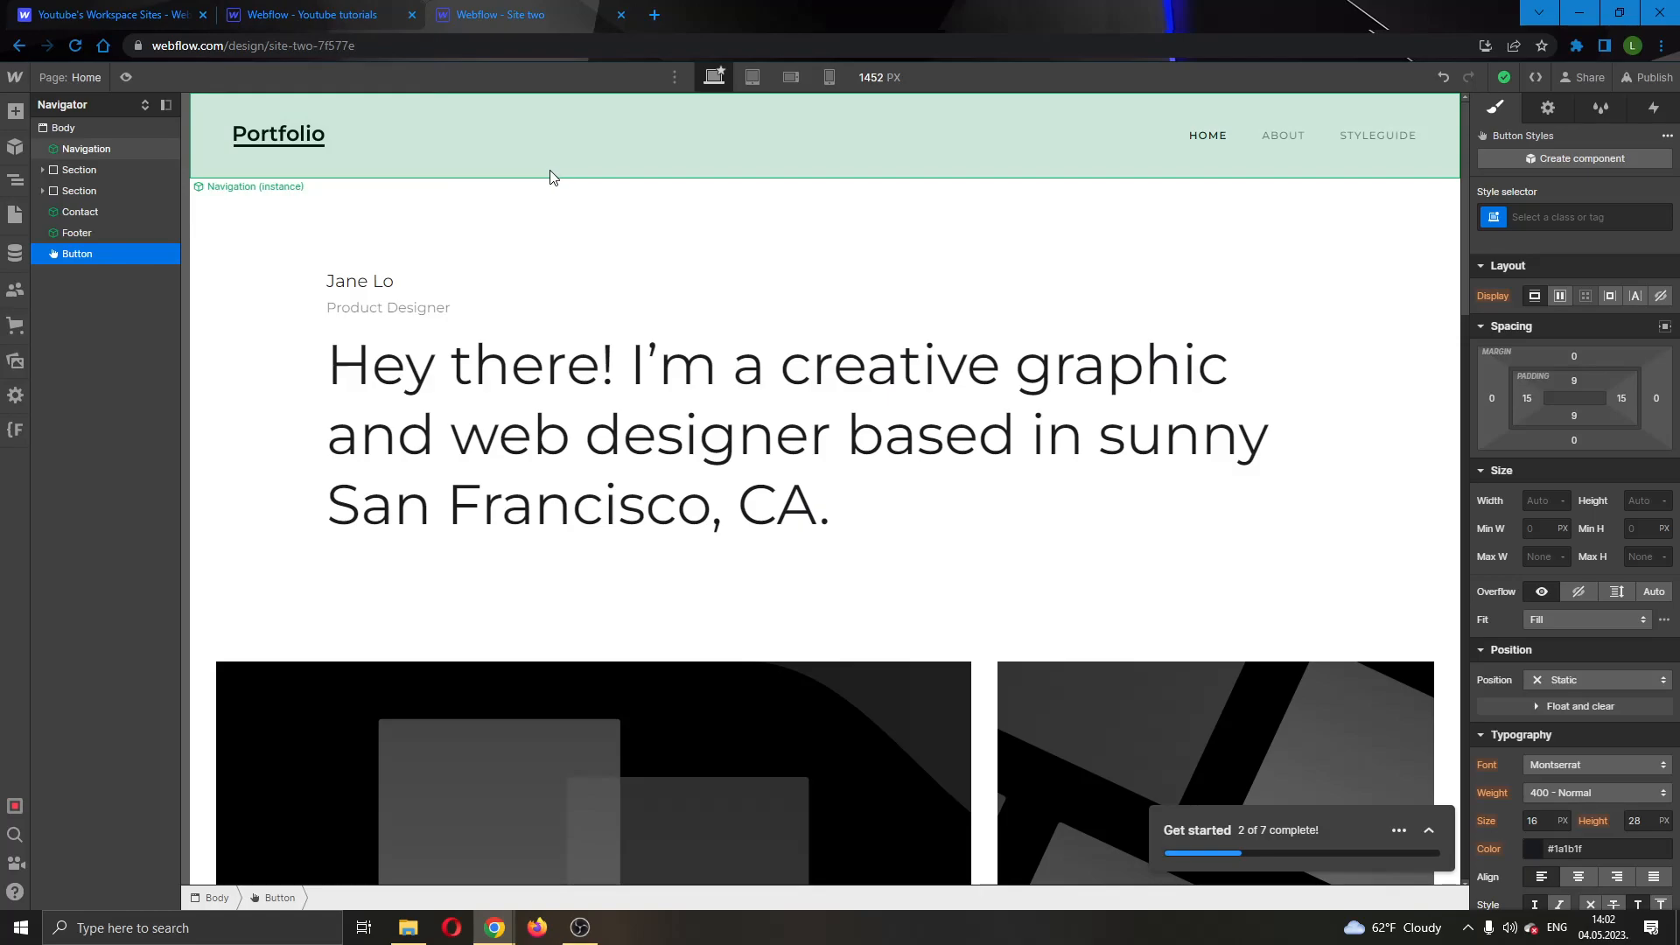
{"action": "mouse_move", "coordinate": [525, 165]}
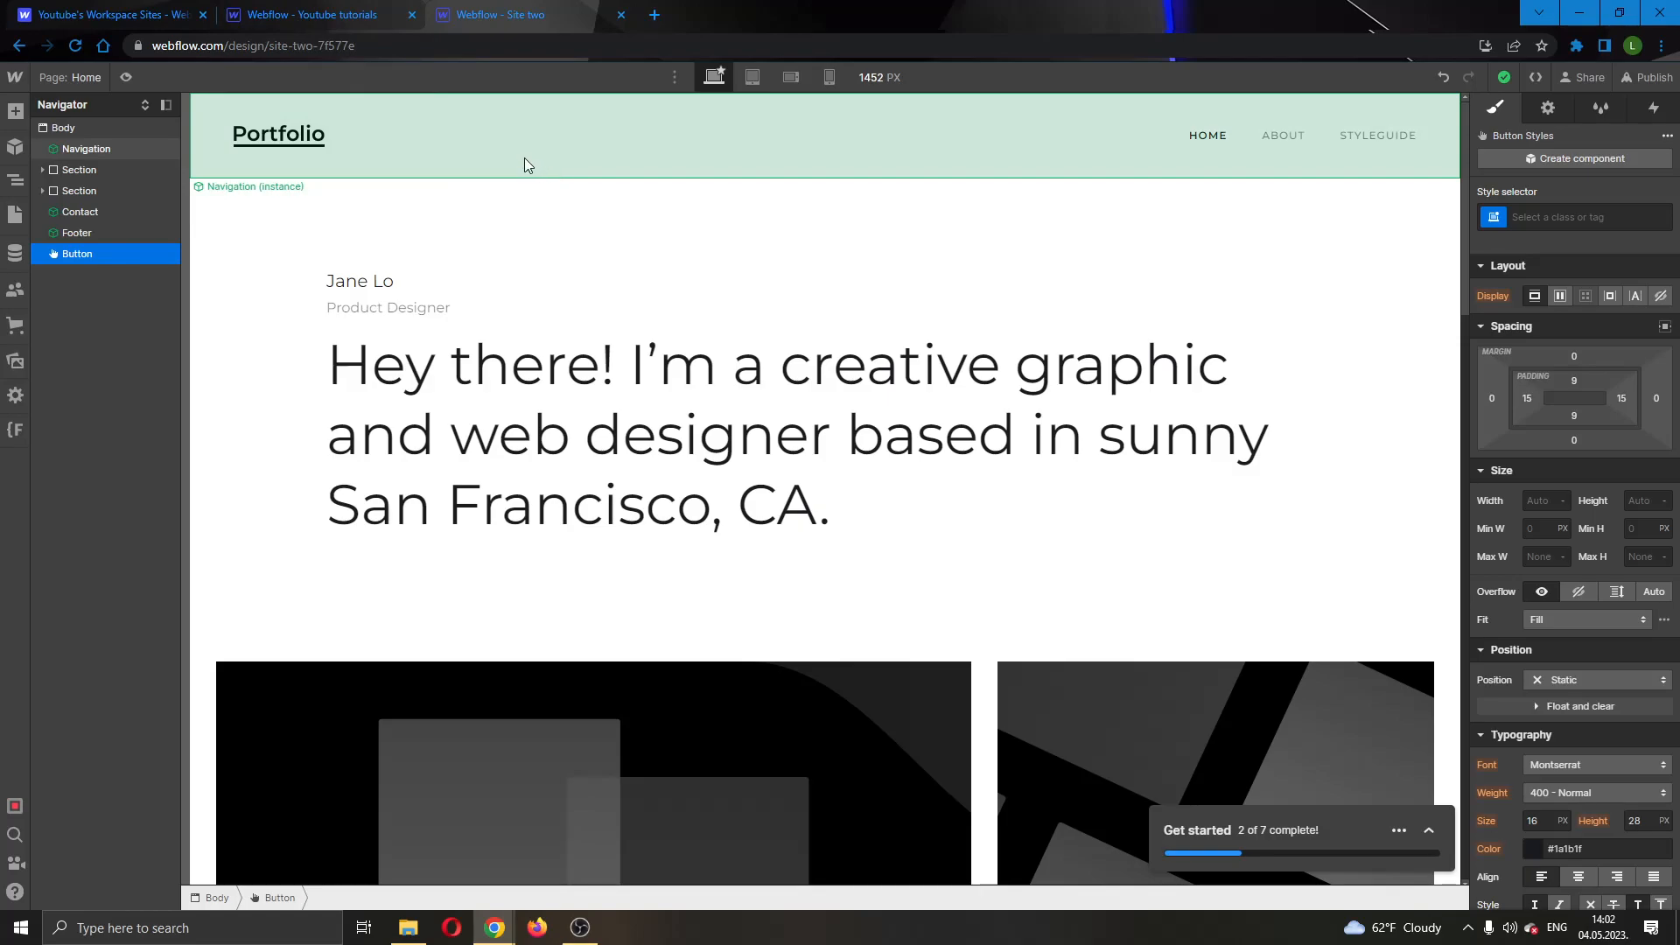